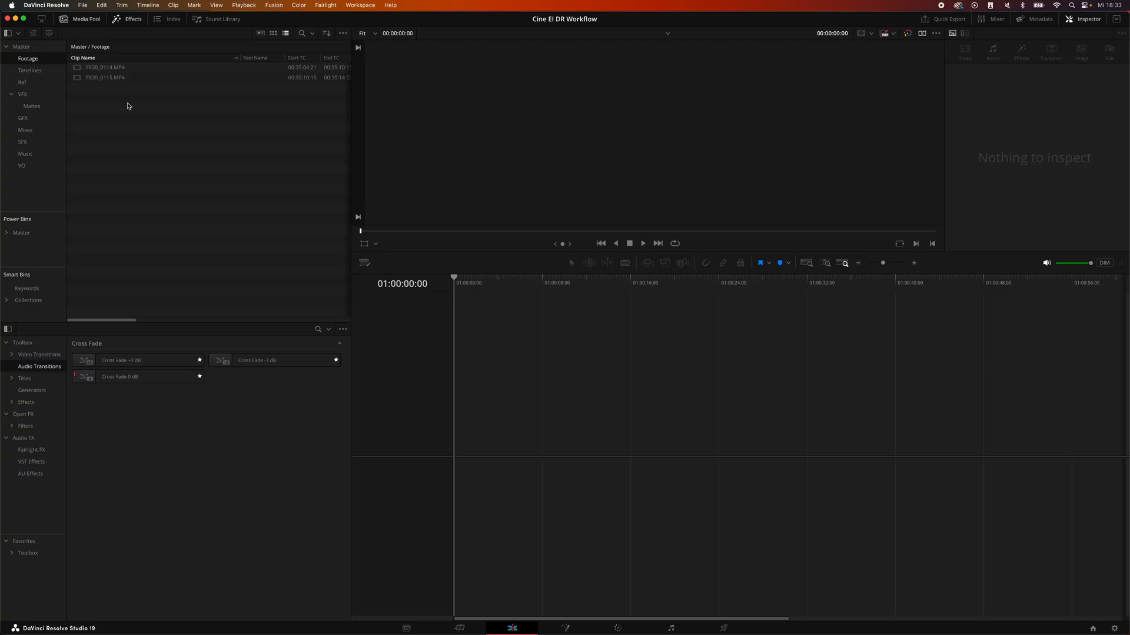
mouse_move(147, 101)
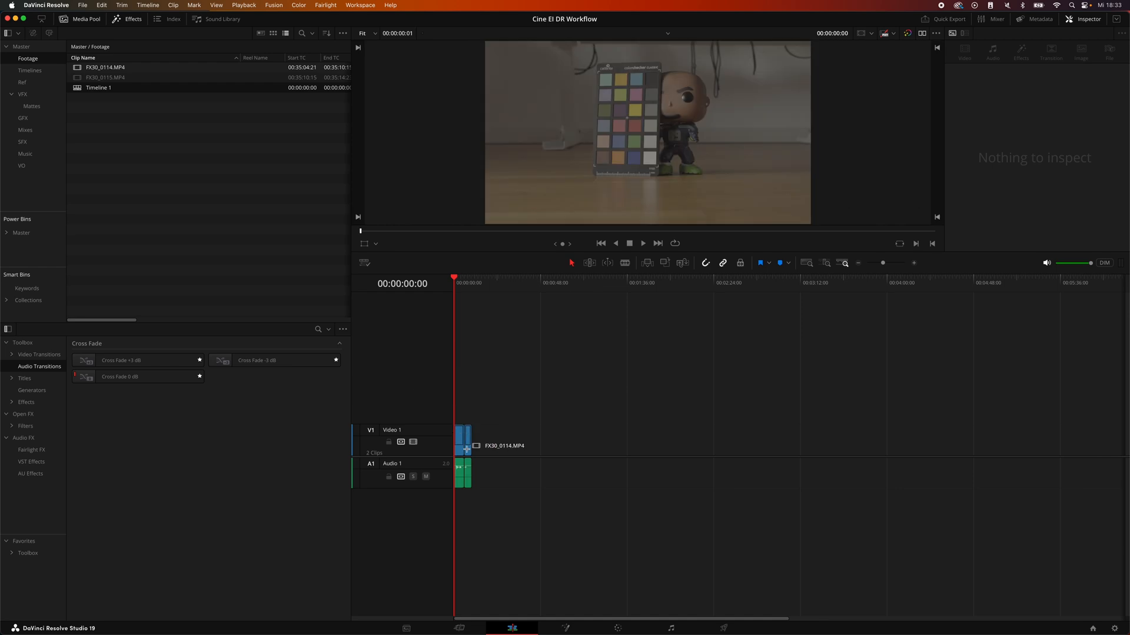
Enter the Color page and select the second FX30 clip for comparison
click(461, 435)
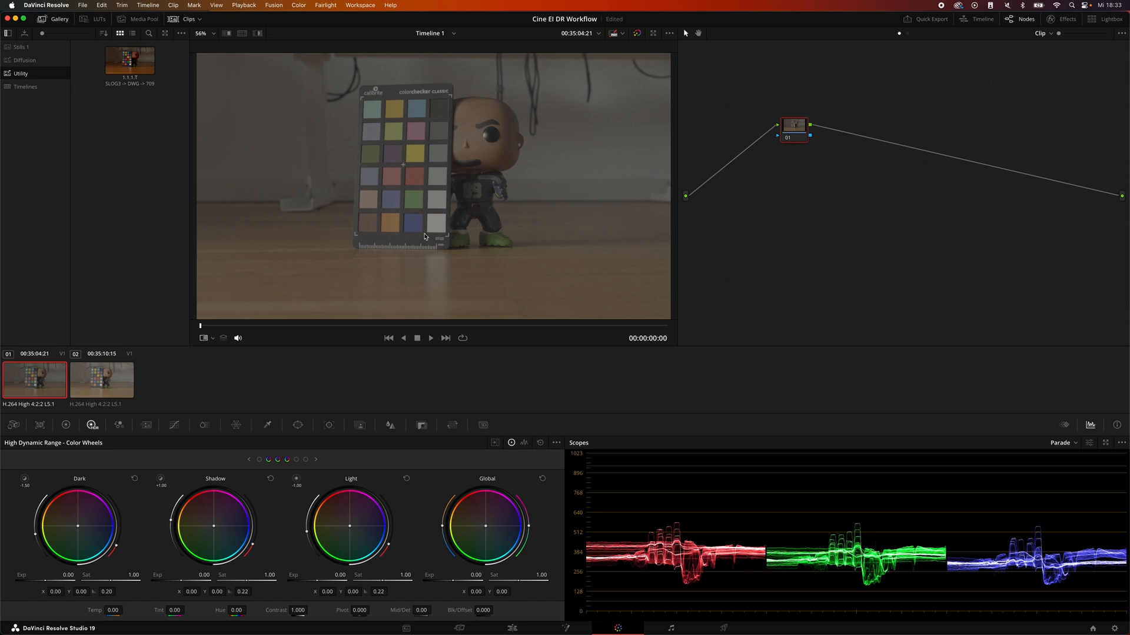
mouse_move(492, 204)
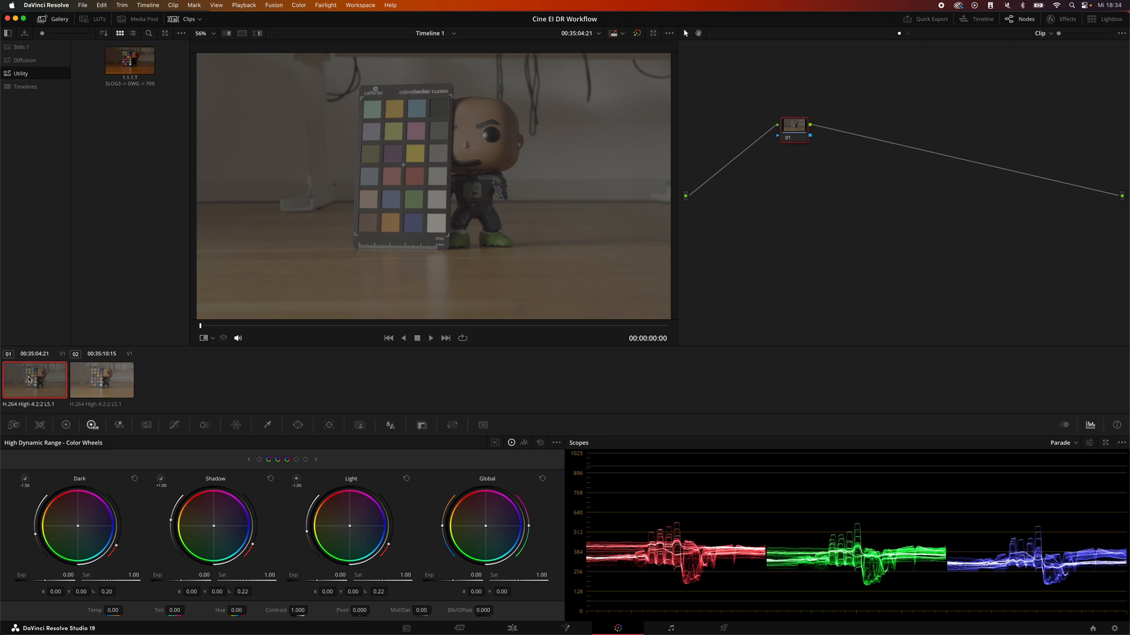
mouse_move(466, 153)
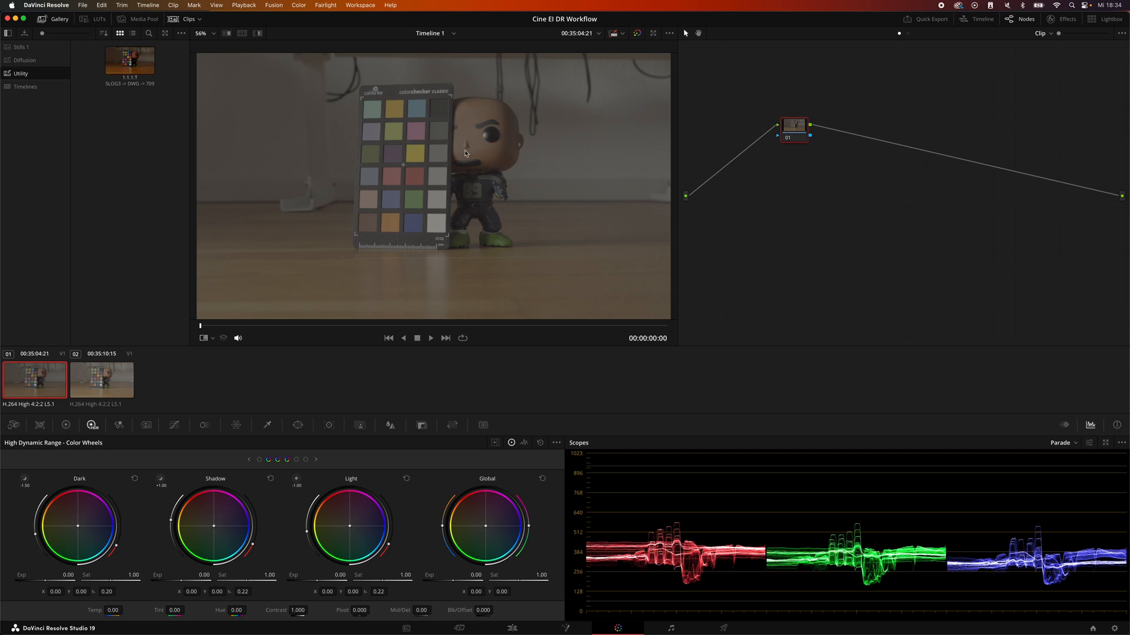
mouse_move(438, 156)
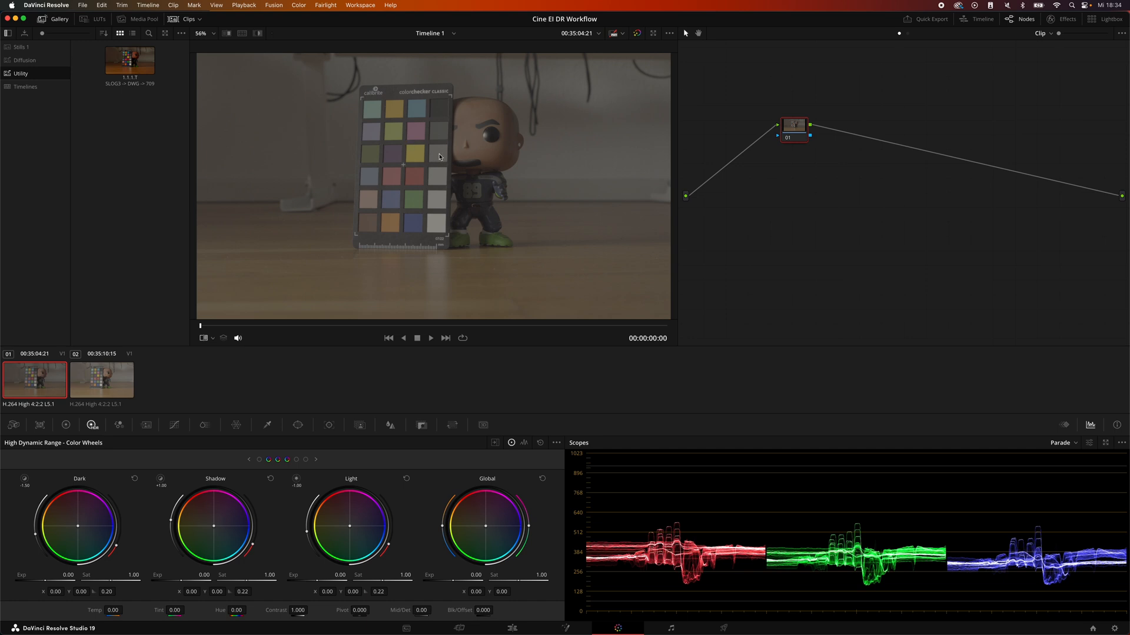
click(101, 380)
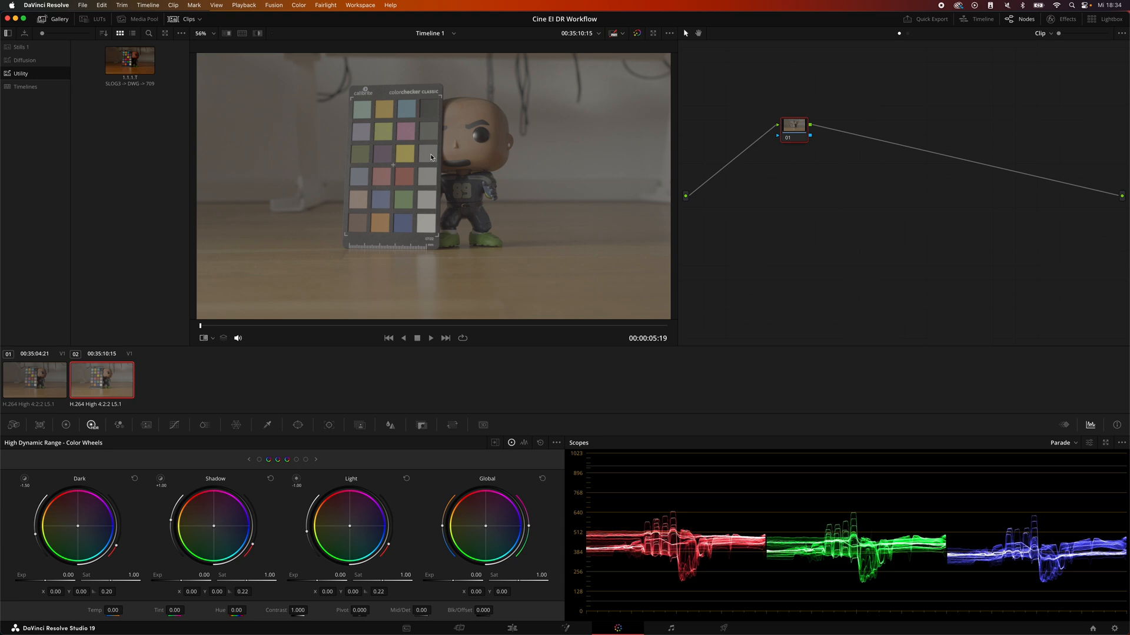
mouse_move(428, 159)
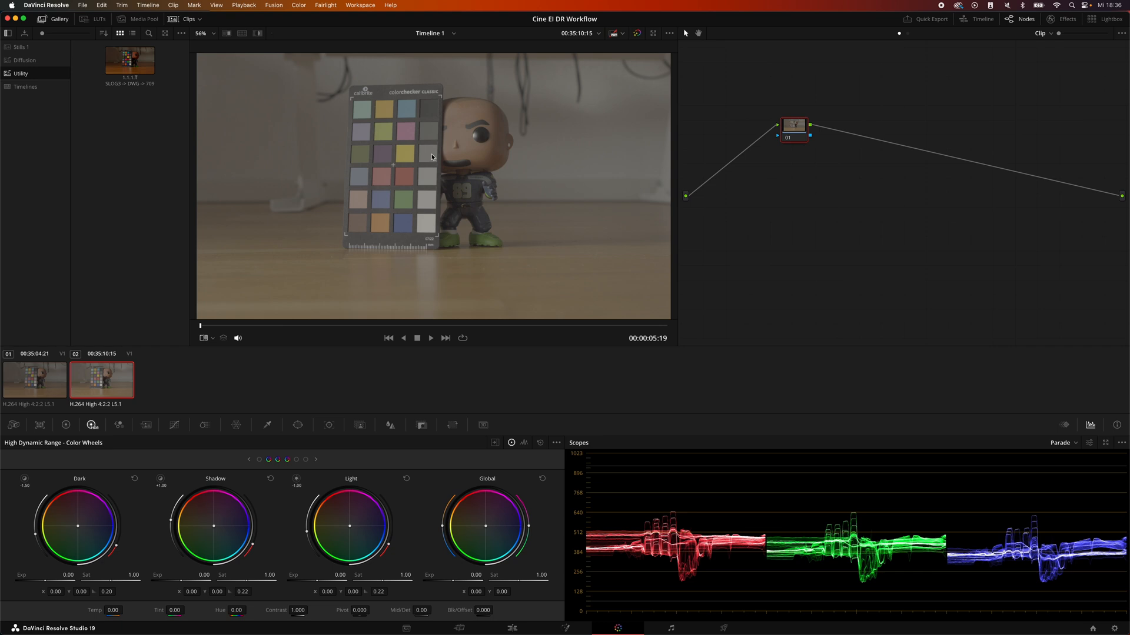
mouse_move(203, 397)
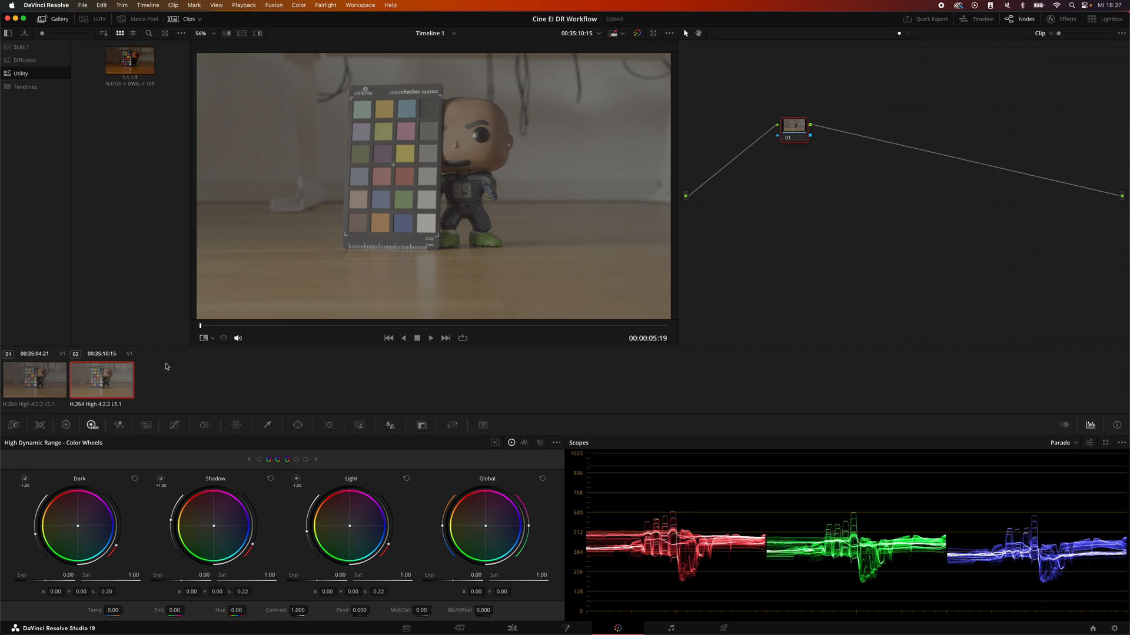
mouse_move(886, 185)
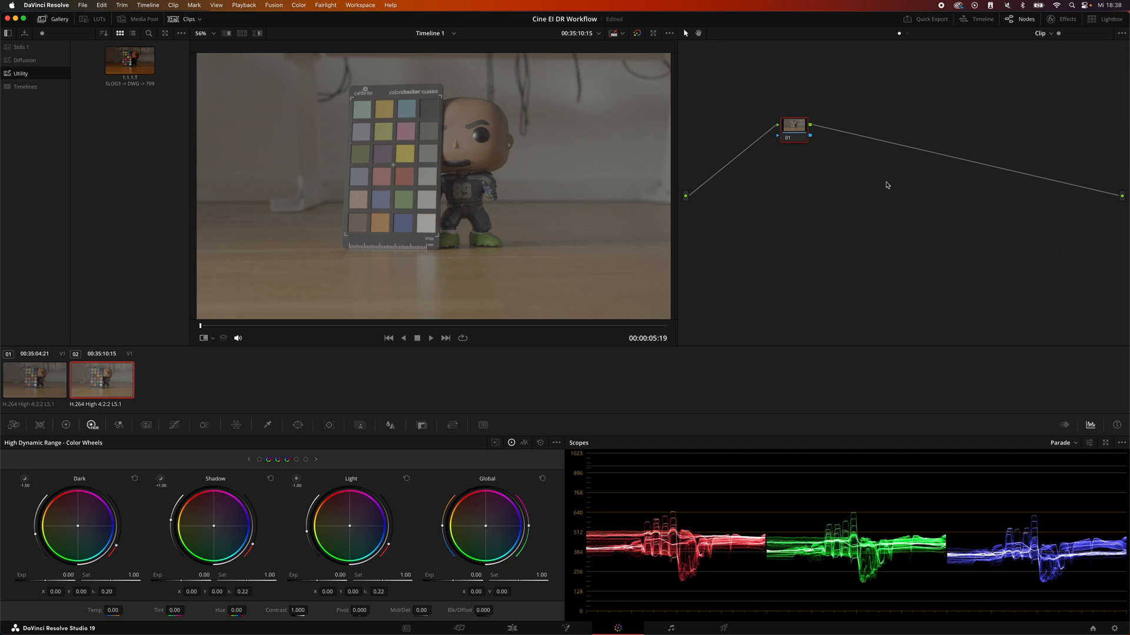
mouse_move(1014, 59)
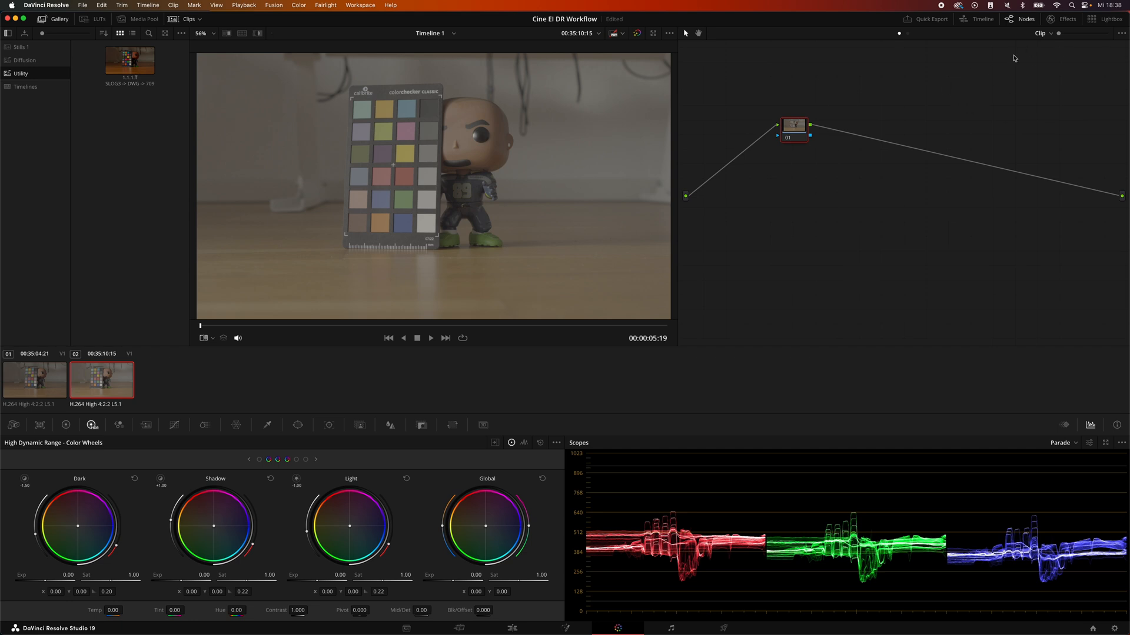
mouse_move(911, 37)
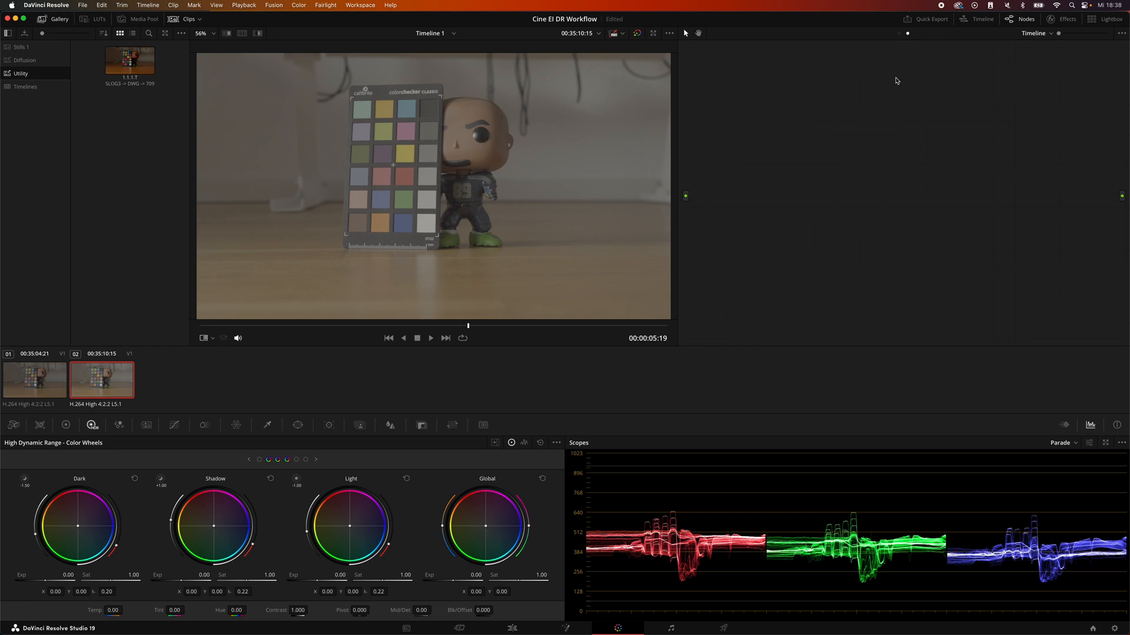
mouse_move(846, 241)
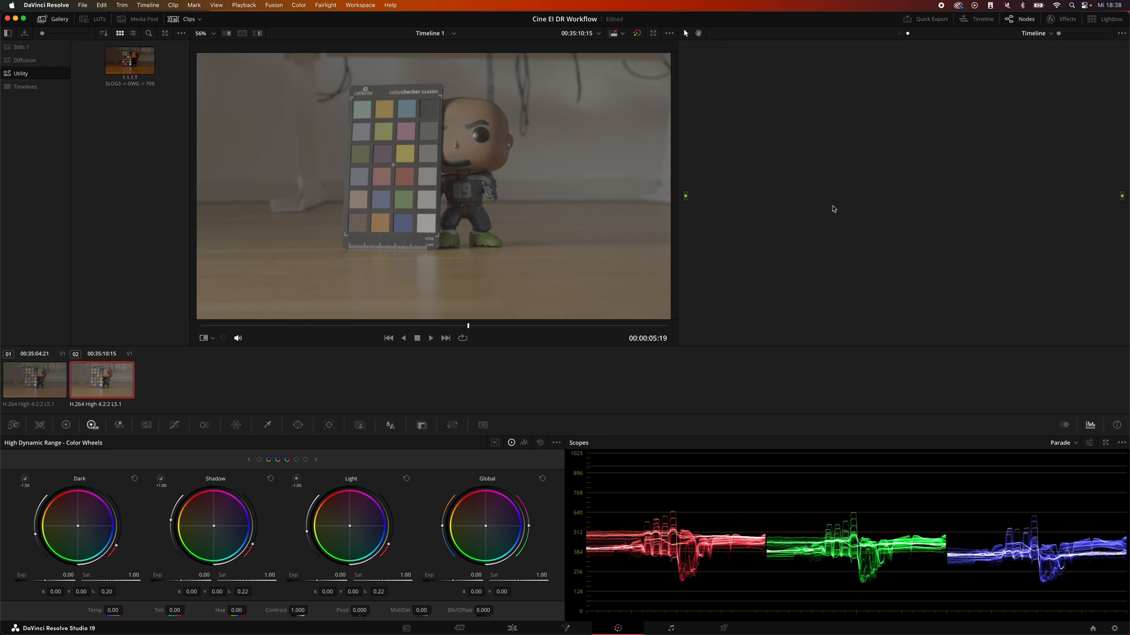
mouse_move(27, 370)
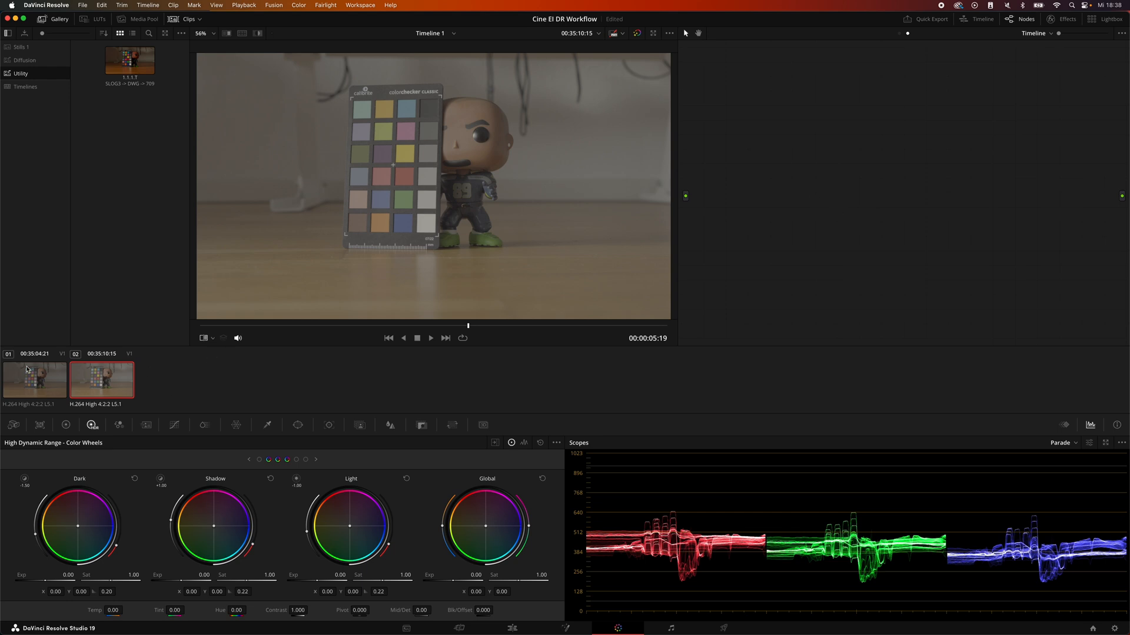
mouse_move(1095, 81)
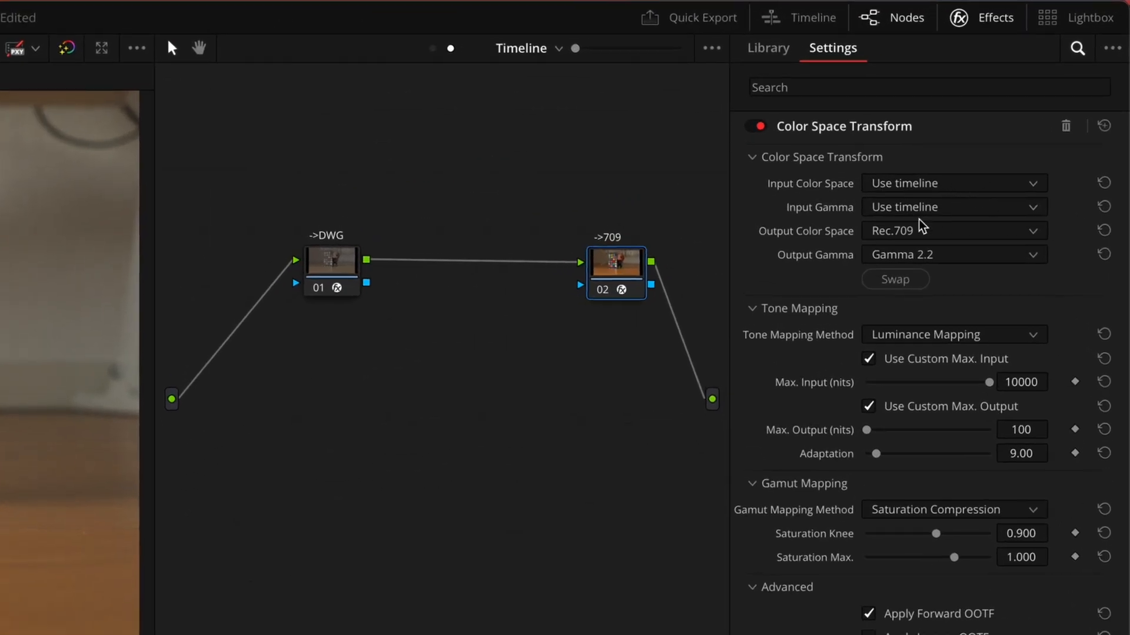
mouse_move(943, 250)
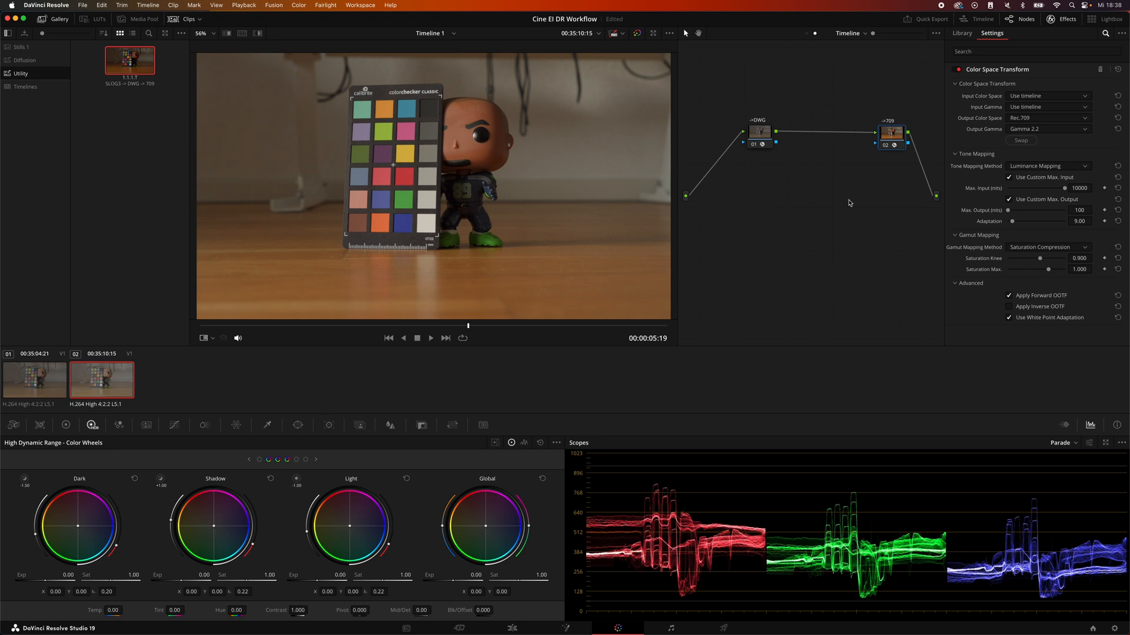
mouse_move(1060, 124)
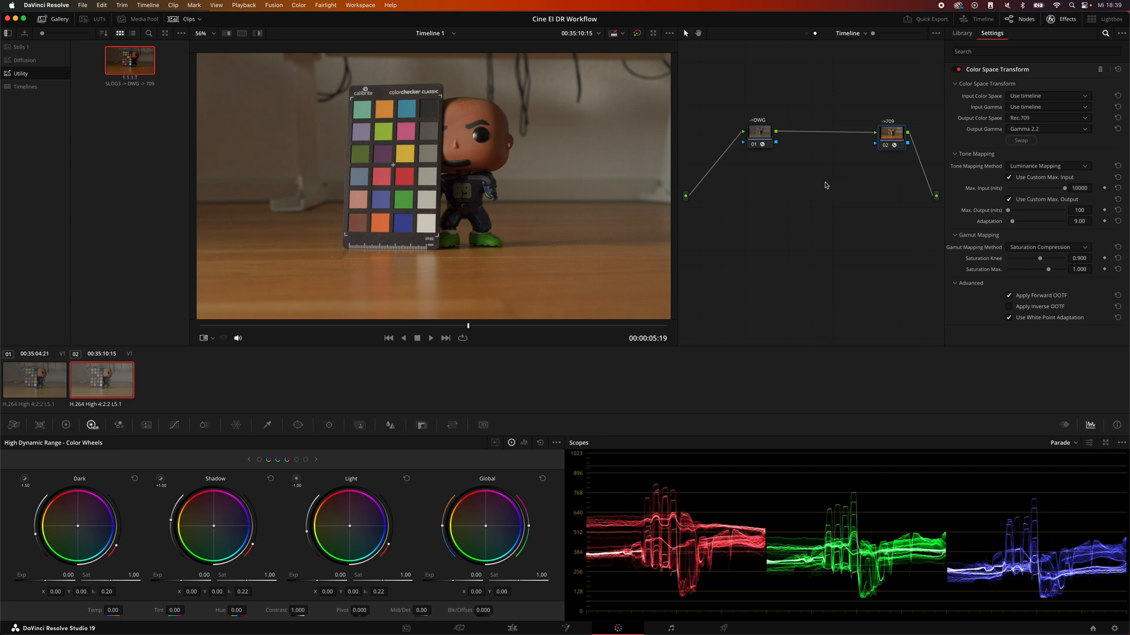
mouse_move(127, 360)
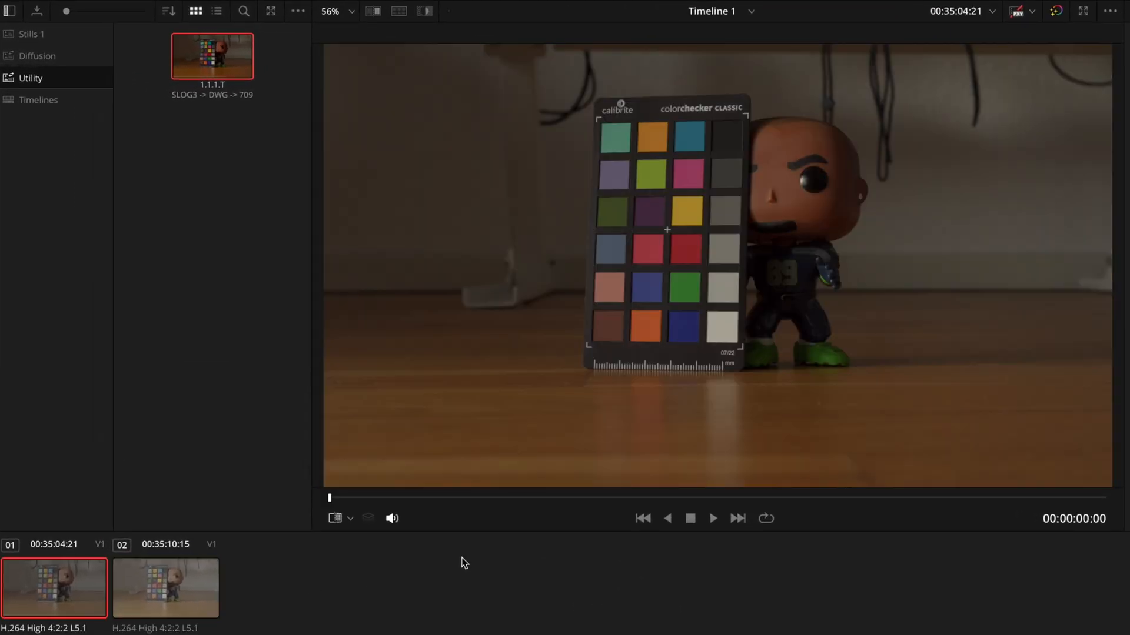
click(166, 589)
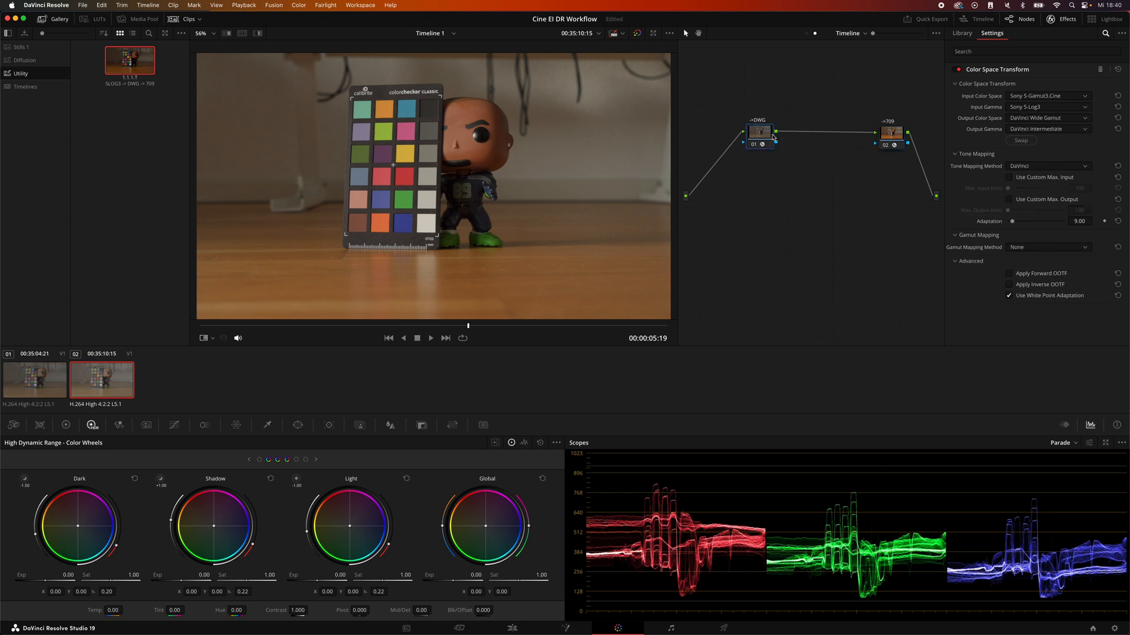
click(34, 380)
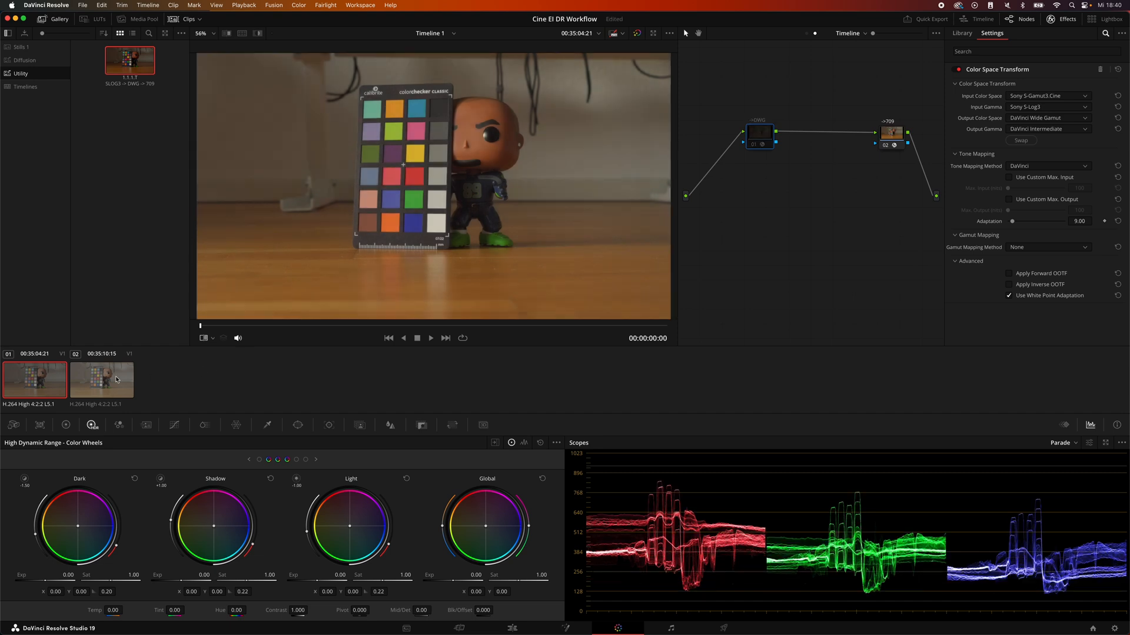
click(101, 380)
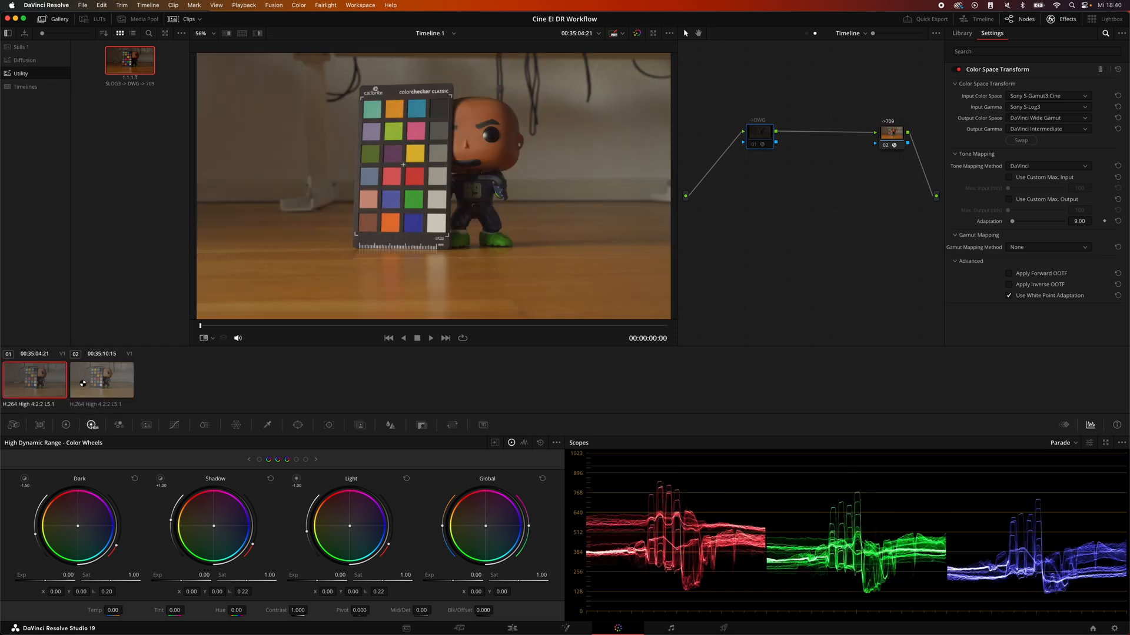
click(101, 380)
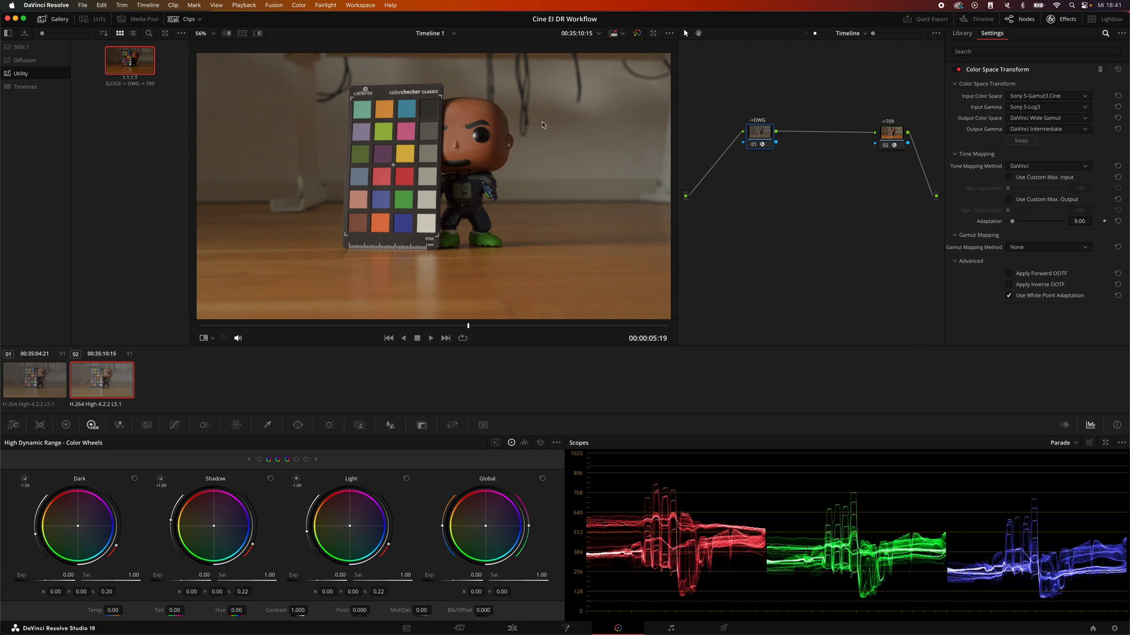
mouse_move(469, 196)
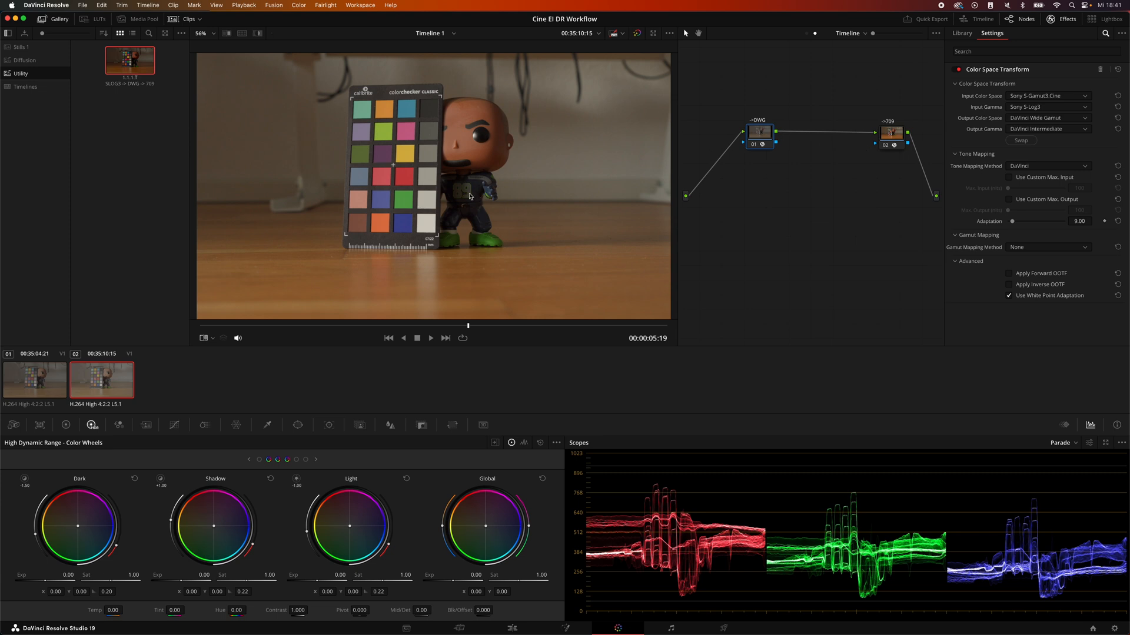
mouse_move(538, 229)
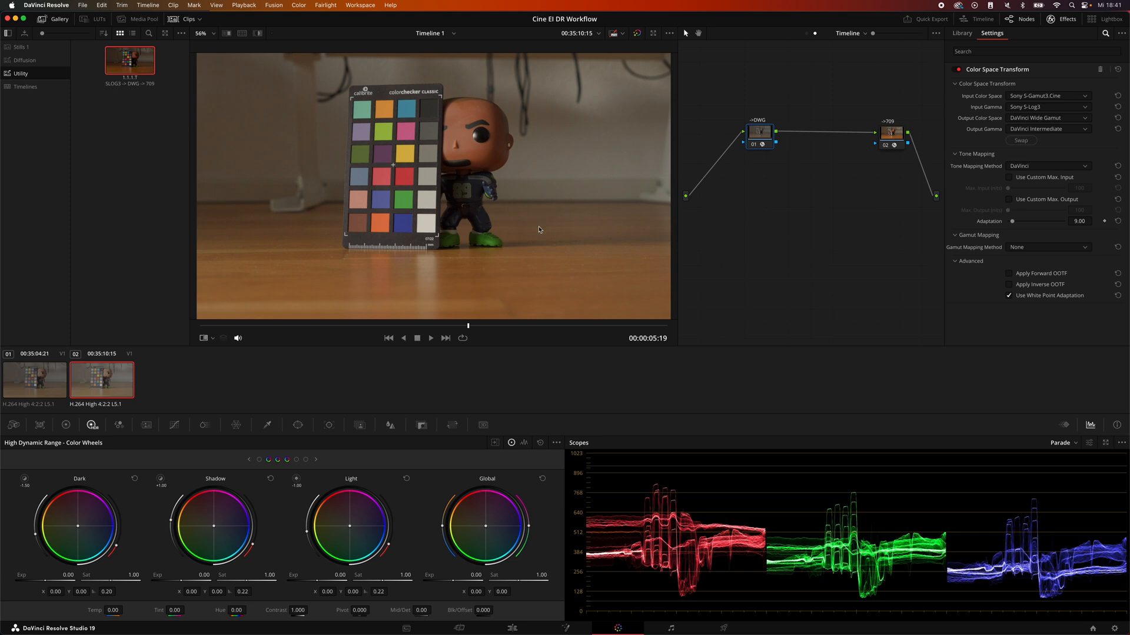
mouse_move(518, 190)
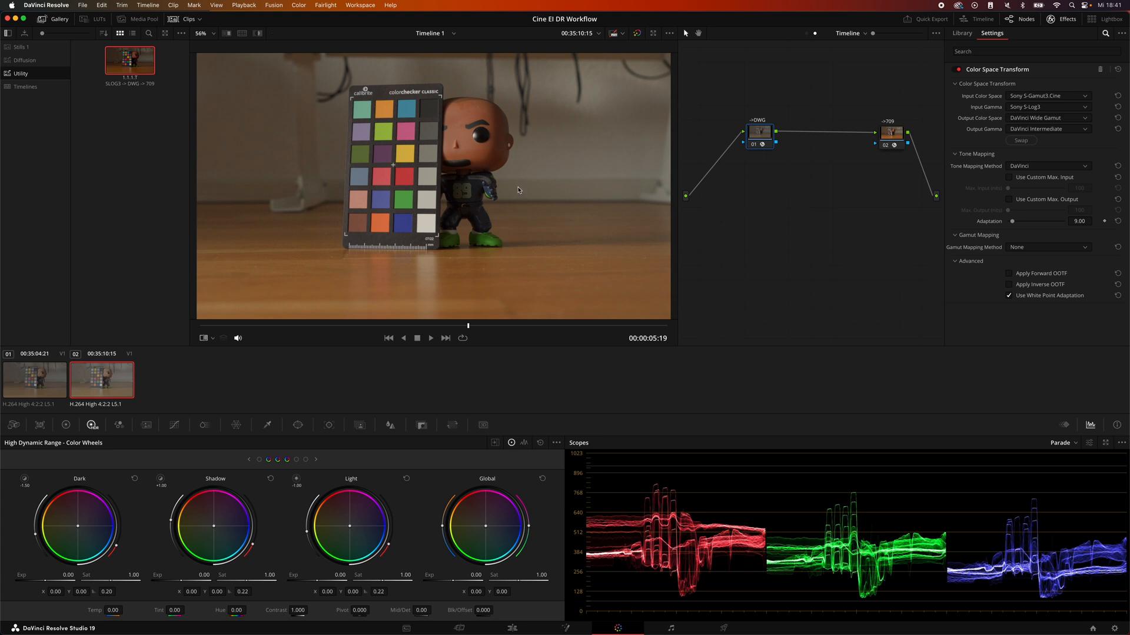
mouse_move(493, 205)
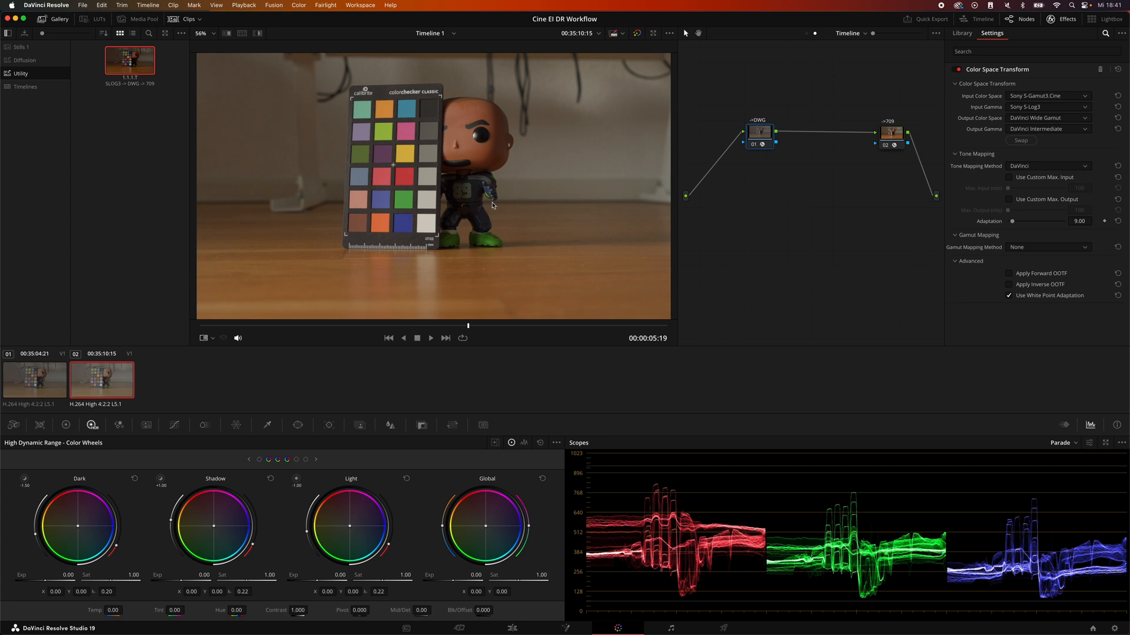
mouse_move(462, 192)
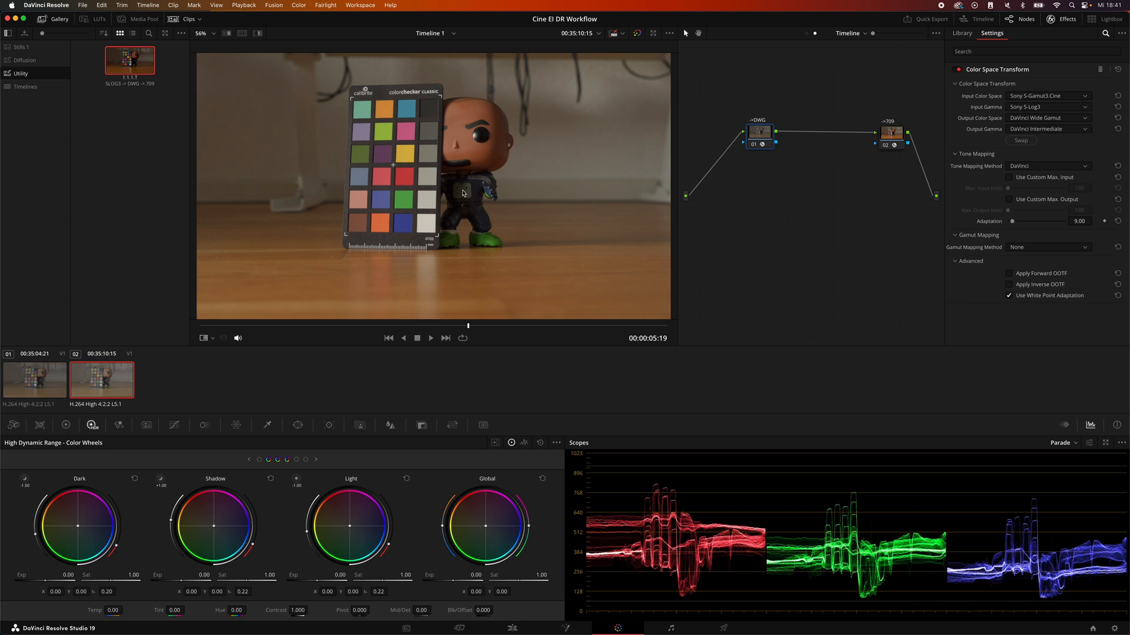
mouse_move(818, 44)
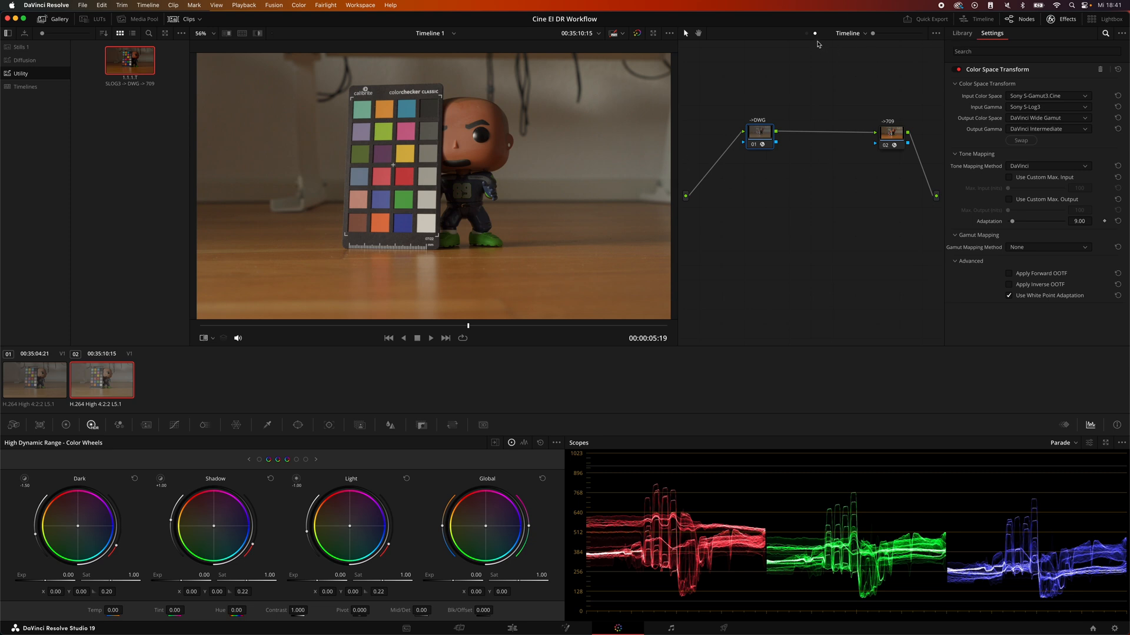
mouse_move(808, 36)
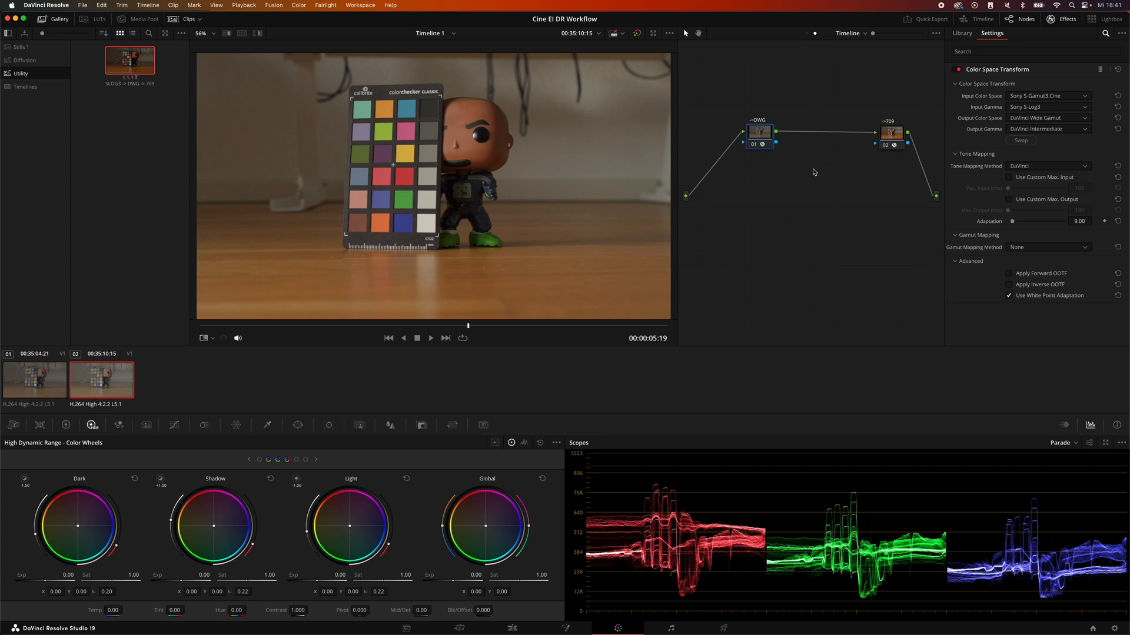
mouse_move(824, 149)
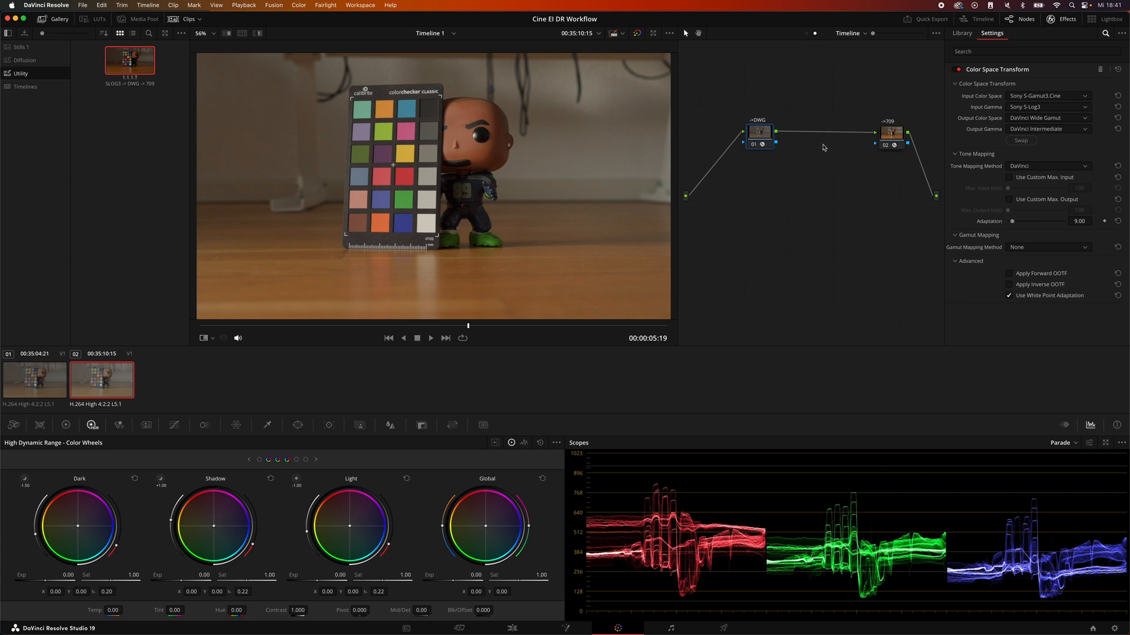
mouse_move(62, 411)
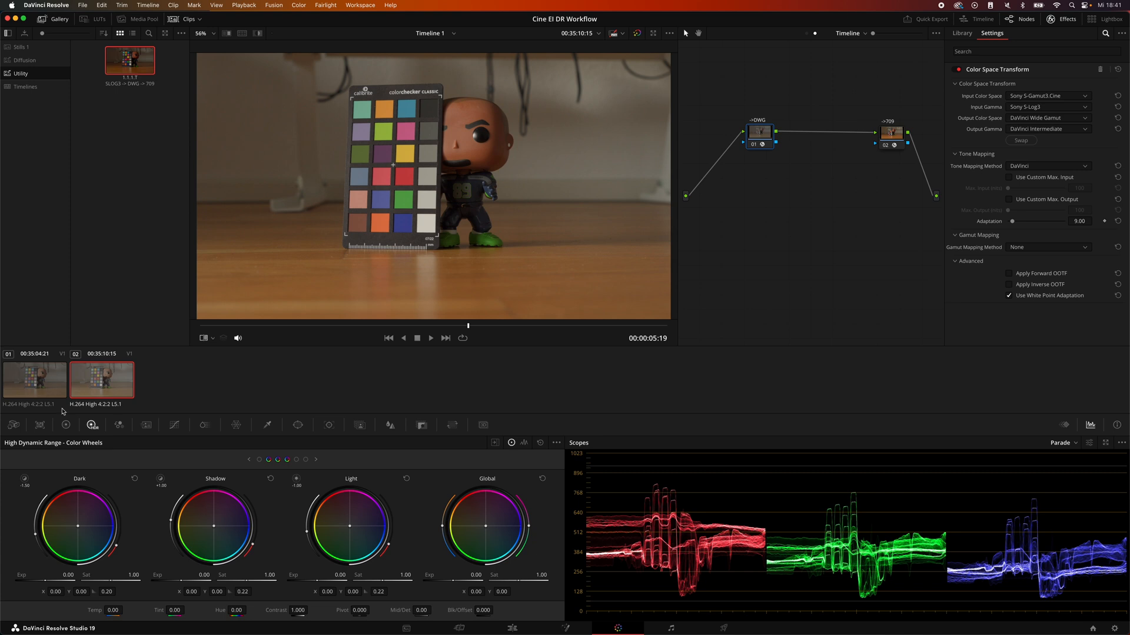
mouse_move(121, 381)
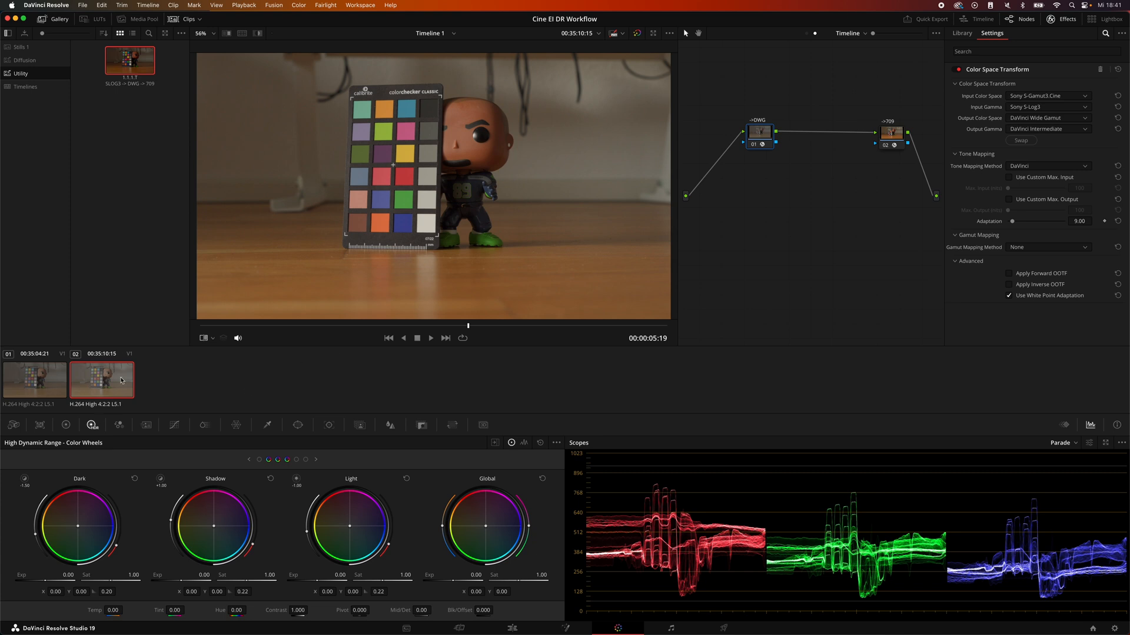
mouse_move(676, 227)
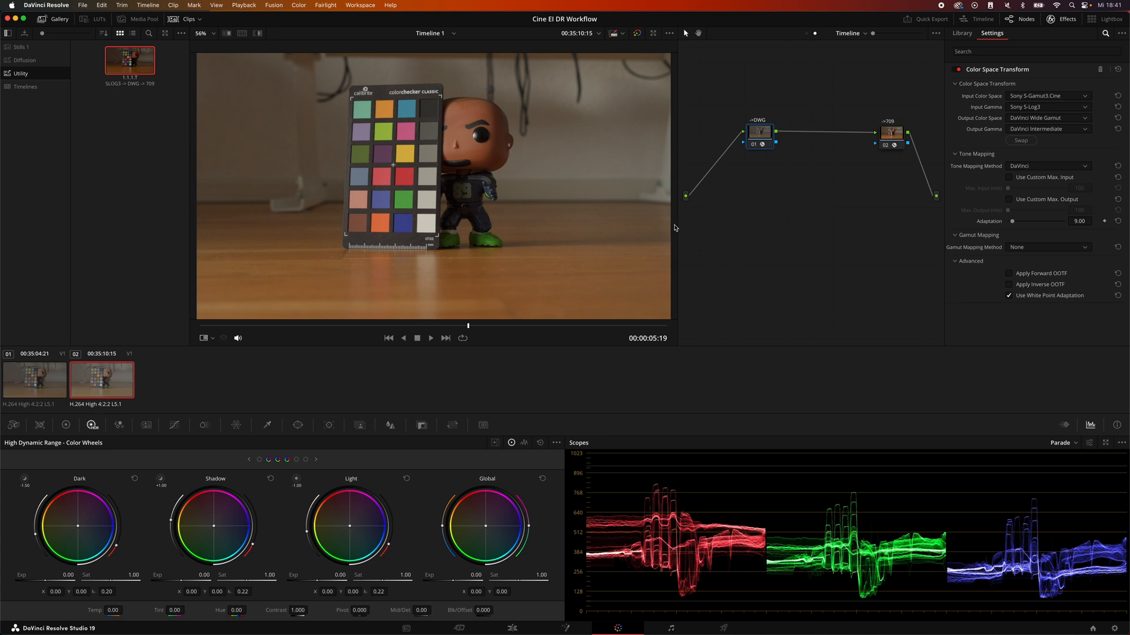
mouse_move(753, 180)
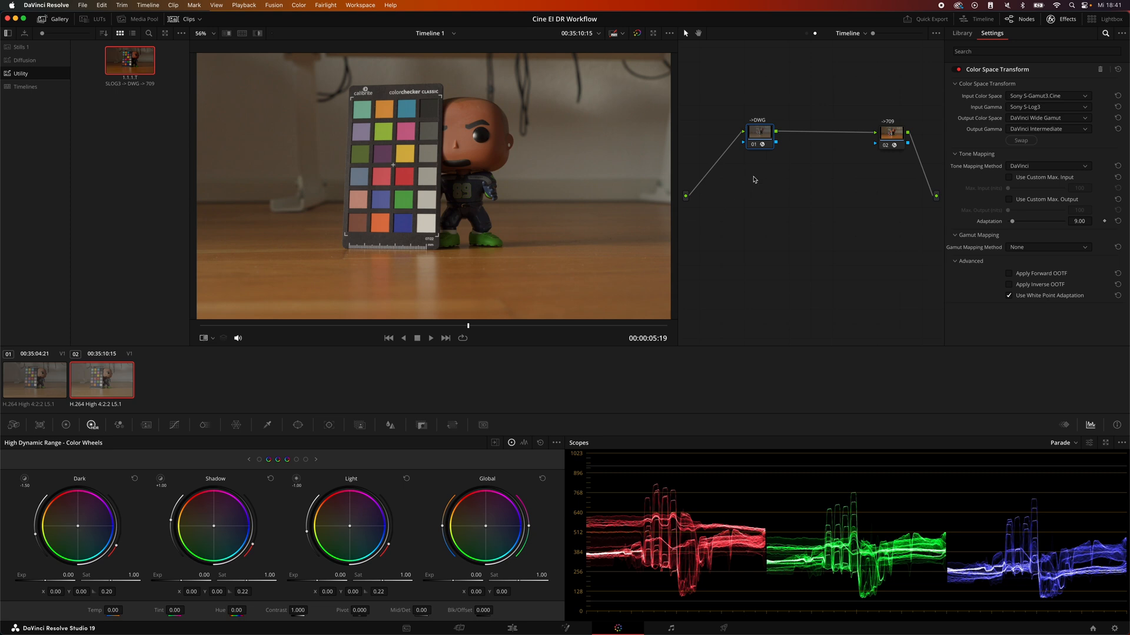
mouse_move(809, 36)
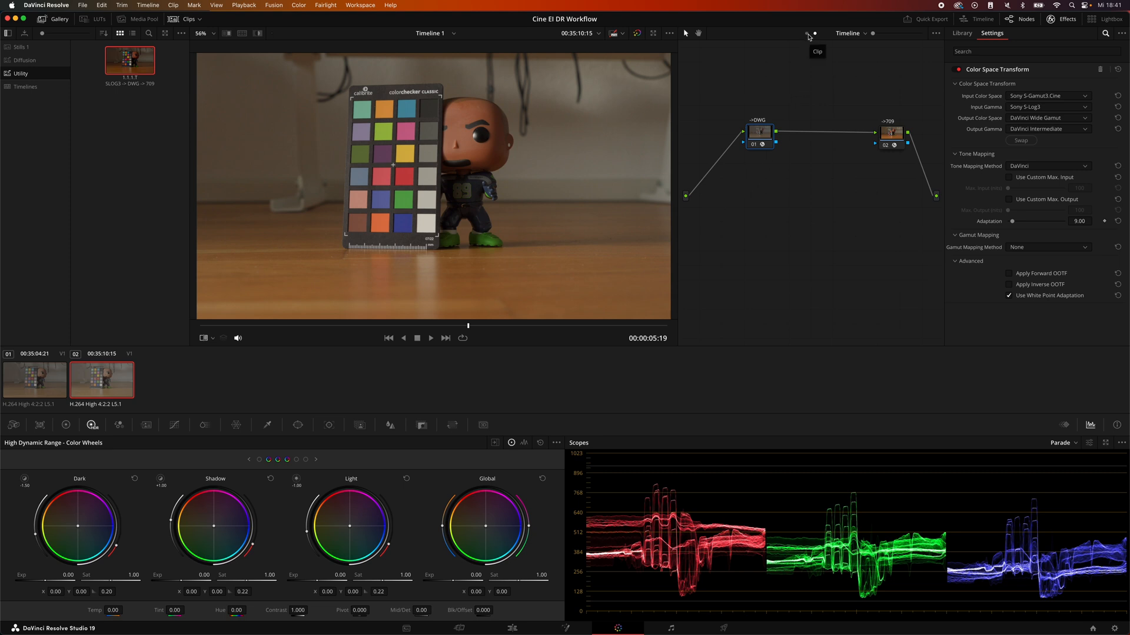
In the Clip node graph, set the Color Wheels' colour space to Sony S-Gamut3.Cine
click(961, 33)
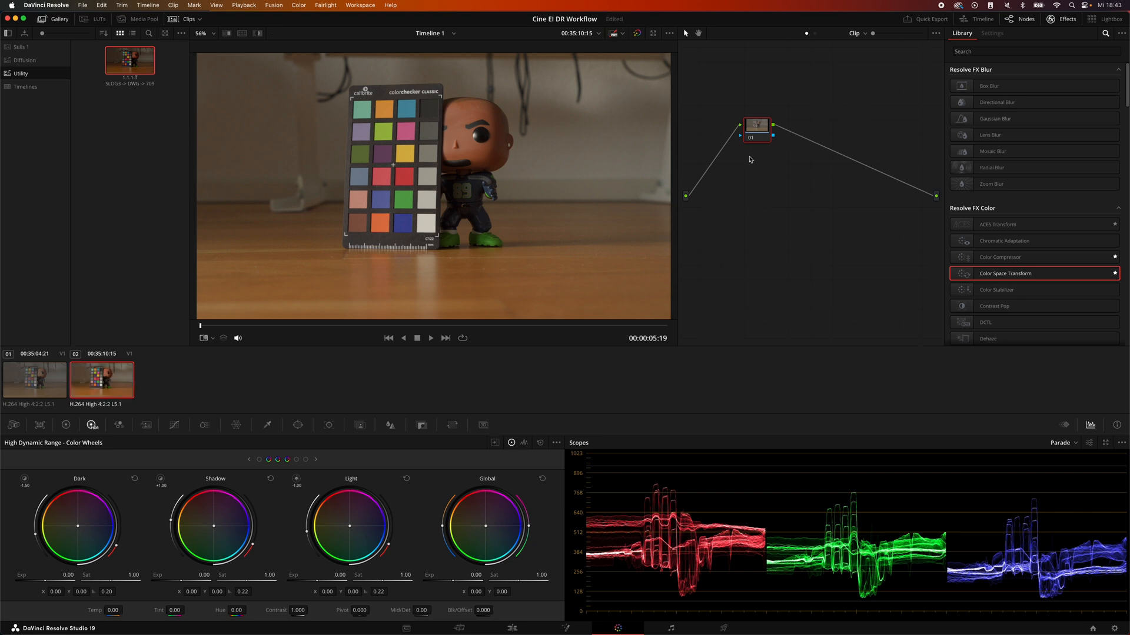
mouse_move(744, 159)
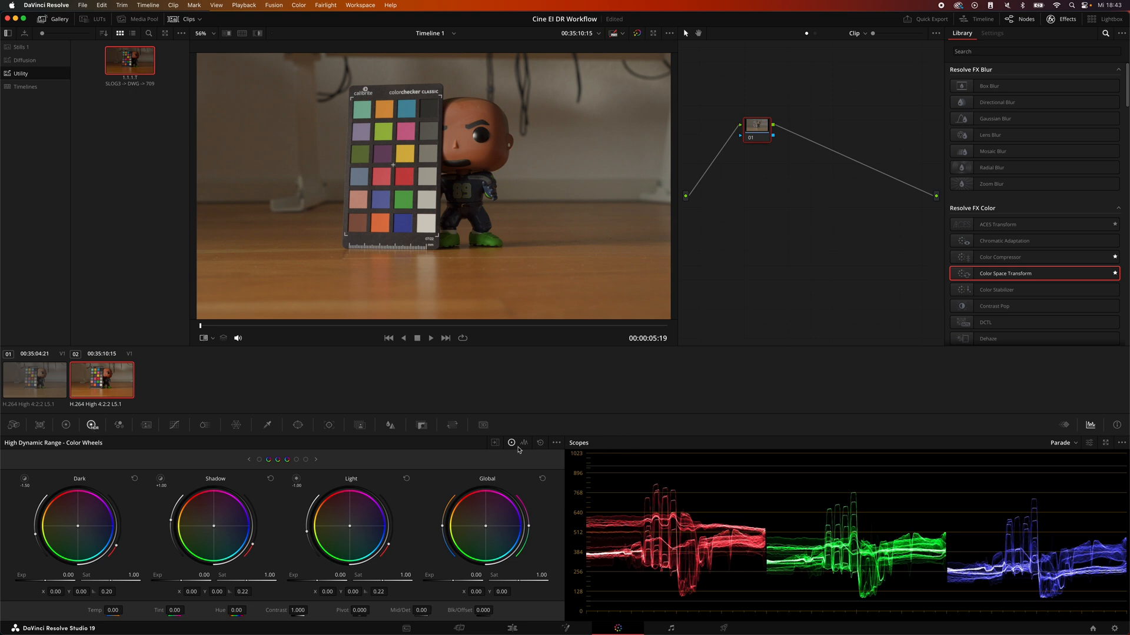
click(556, 442)
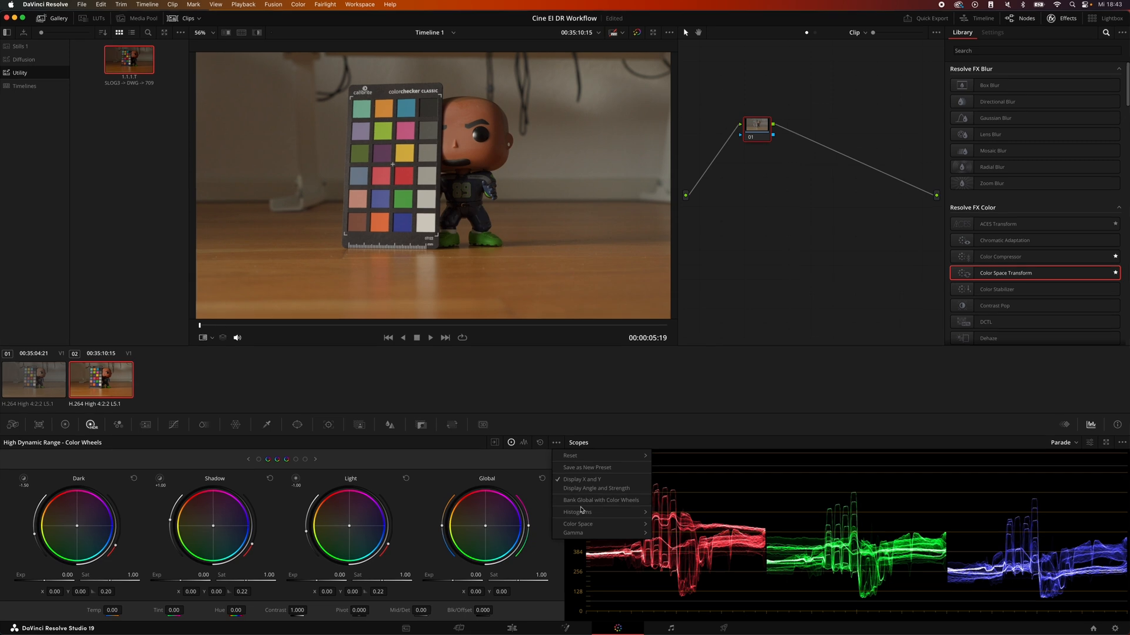
click(579, 523)
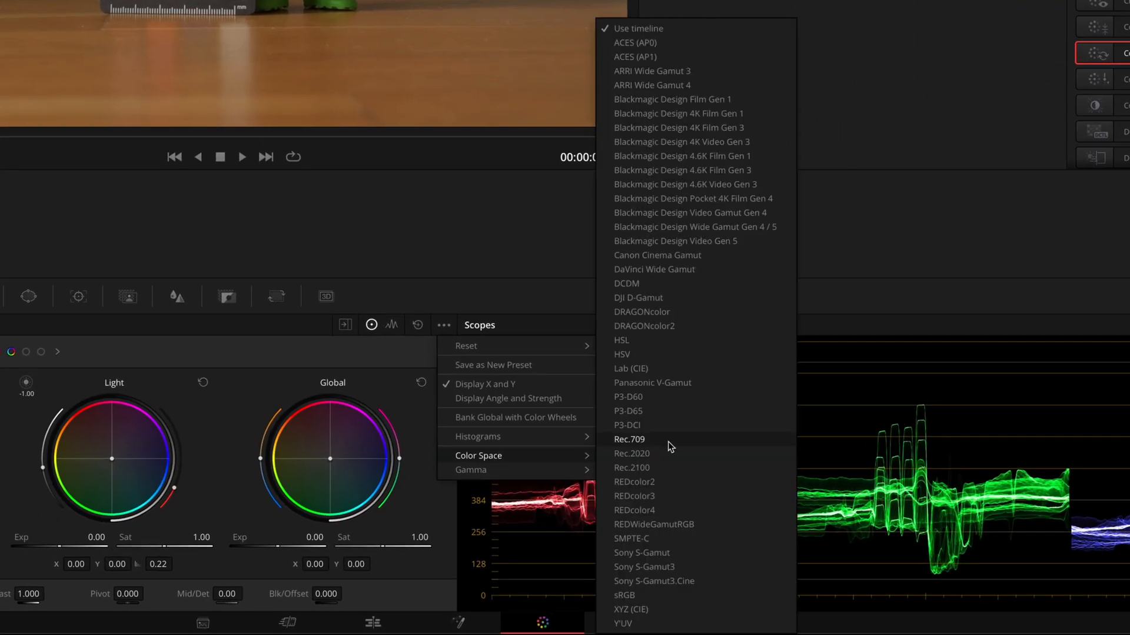
mouse_move(743, 444)
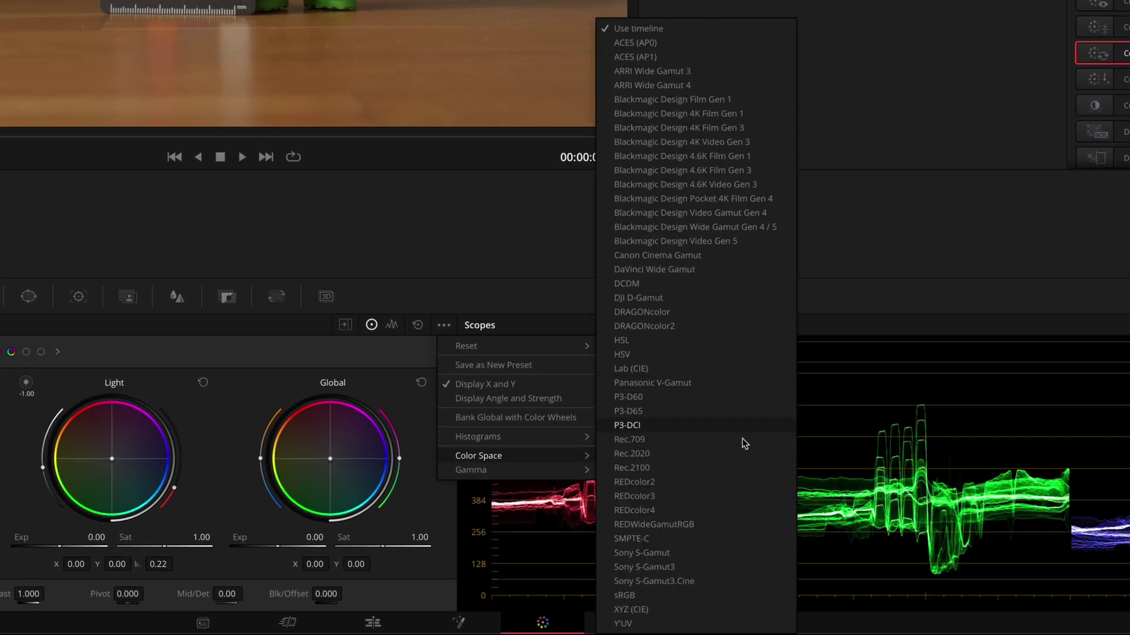
mouse_move(730, 584)
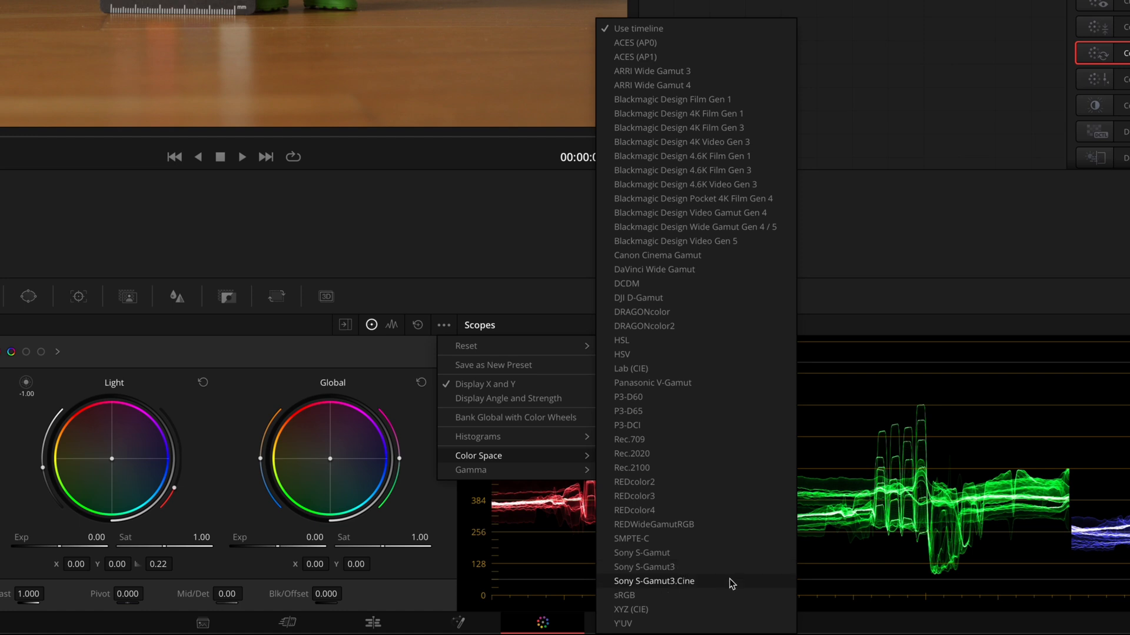
click(655, 581)
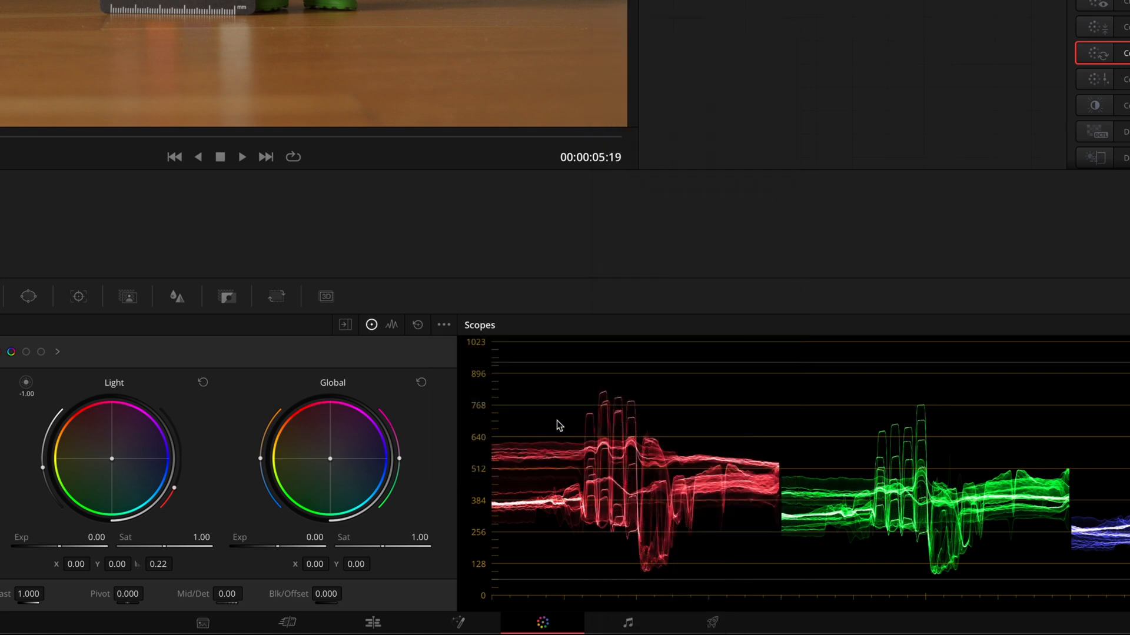
click(443, 324)
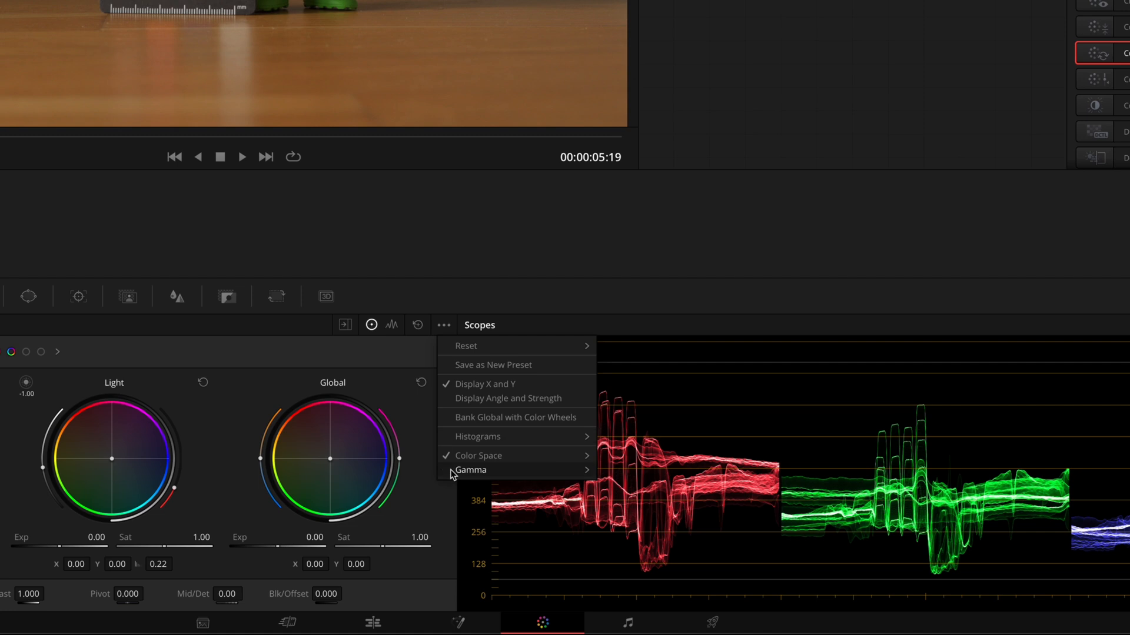
mouse_move(590, 472)
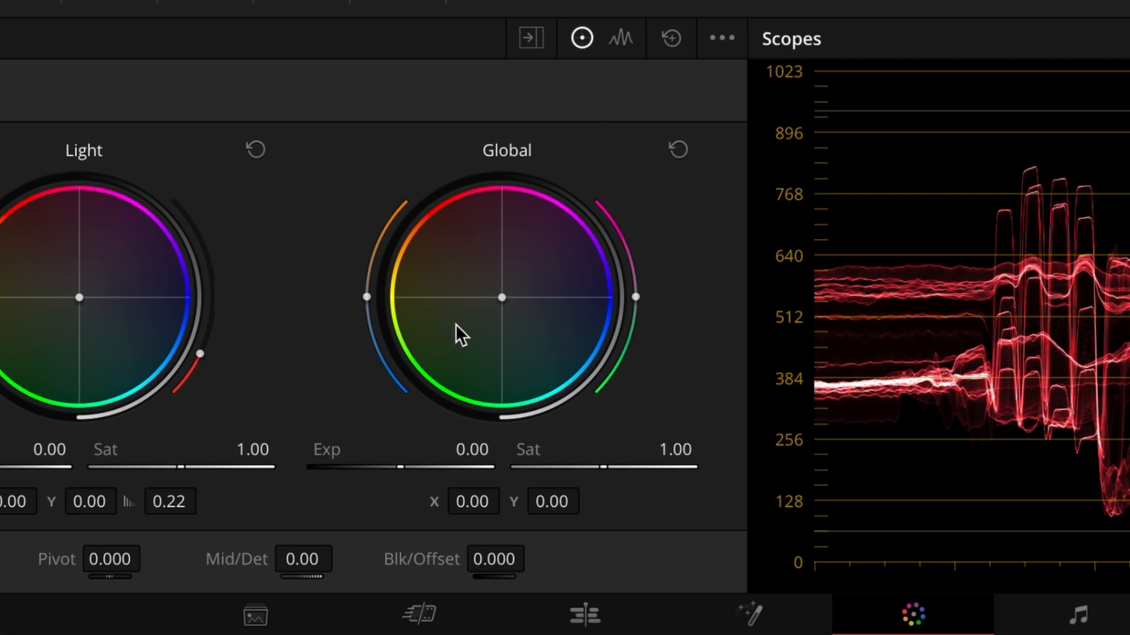
mouse_move(410, 470)
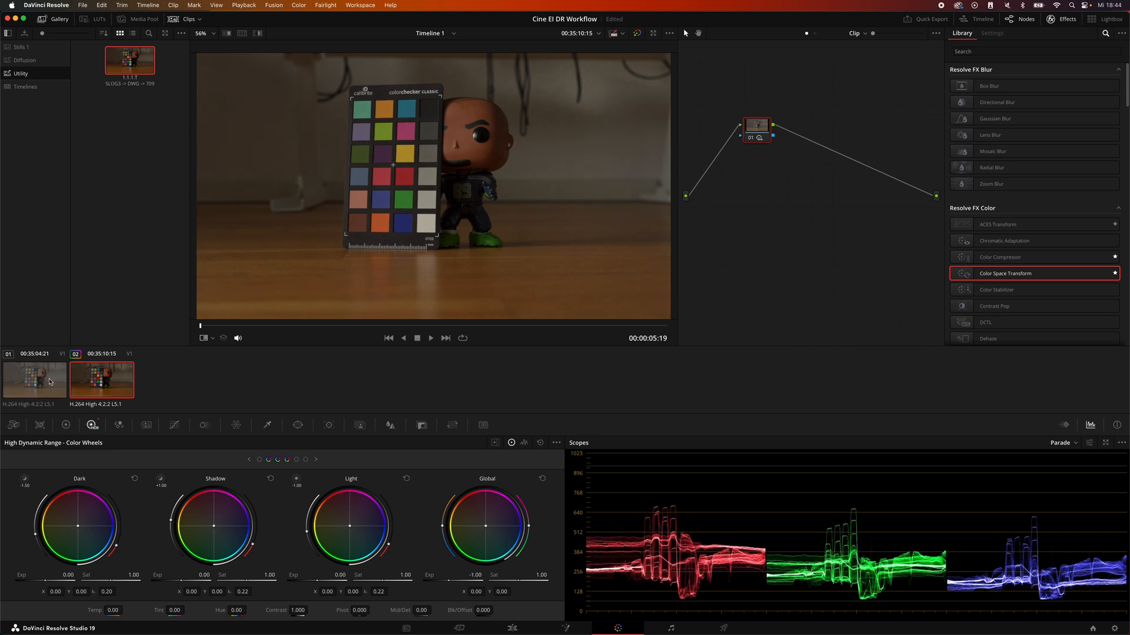
click(34, 381)
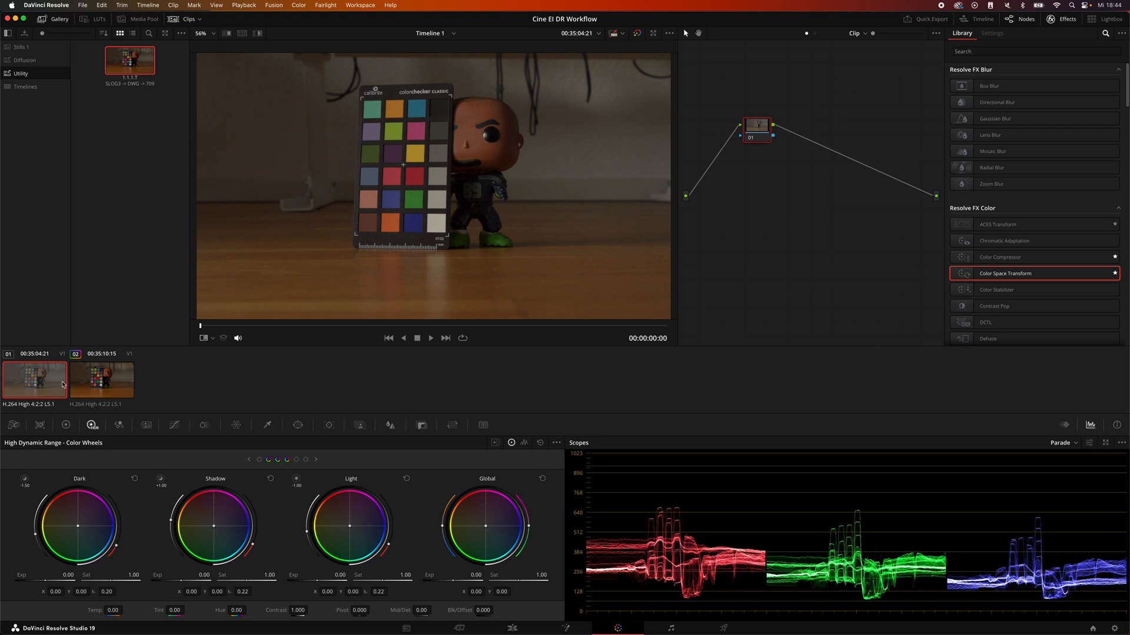
click(102, 380)
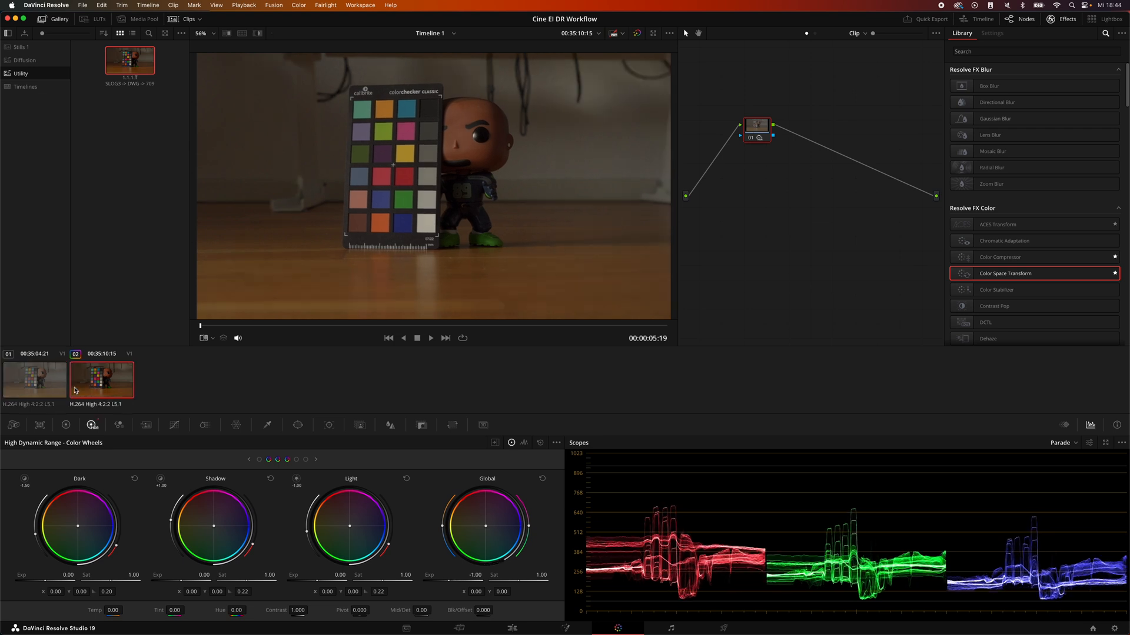
click(34, 380)
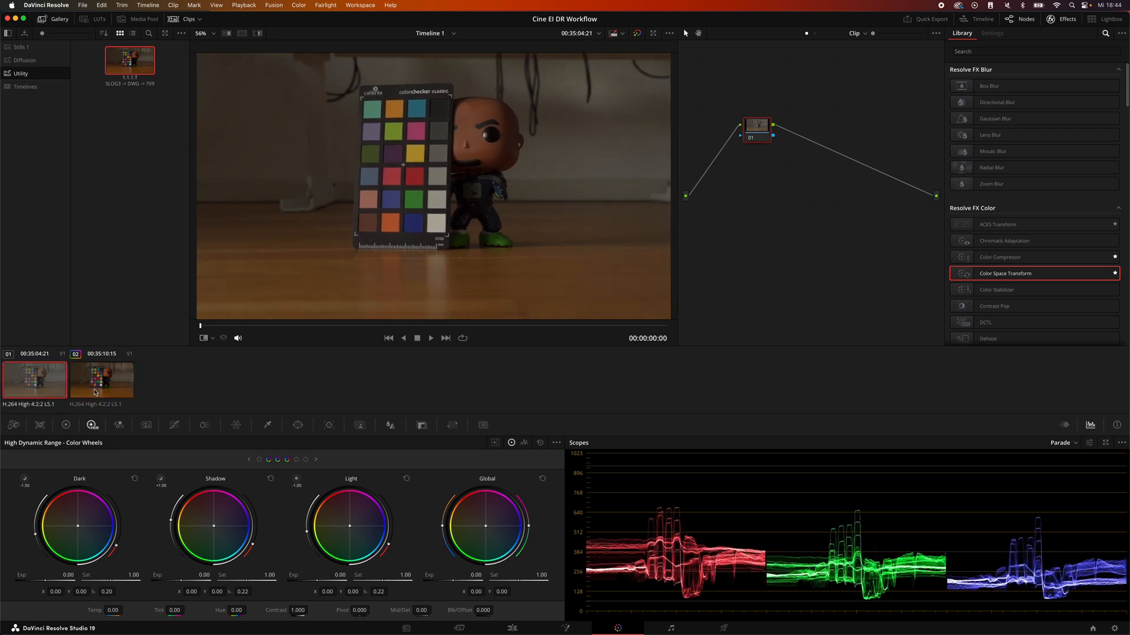
click(102, 380)
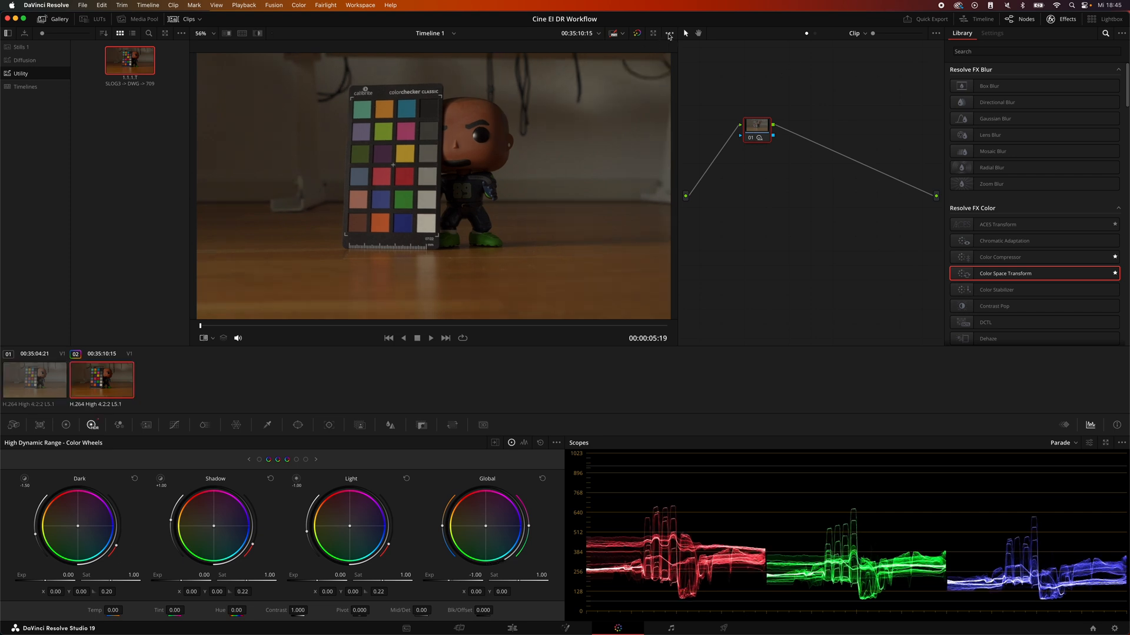
click(213, 337)
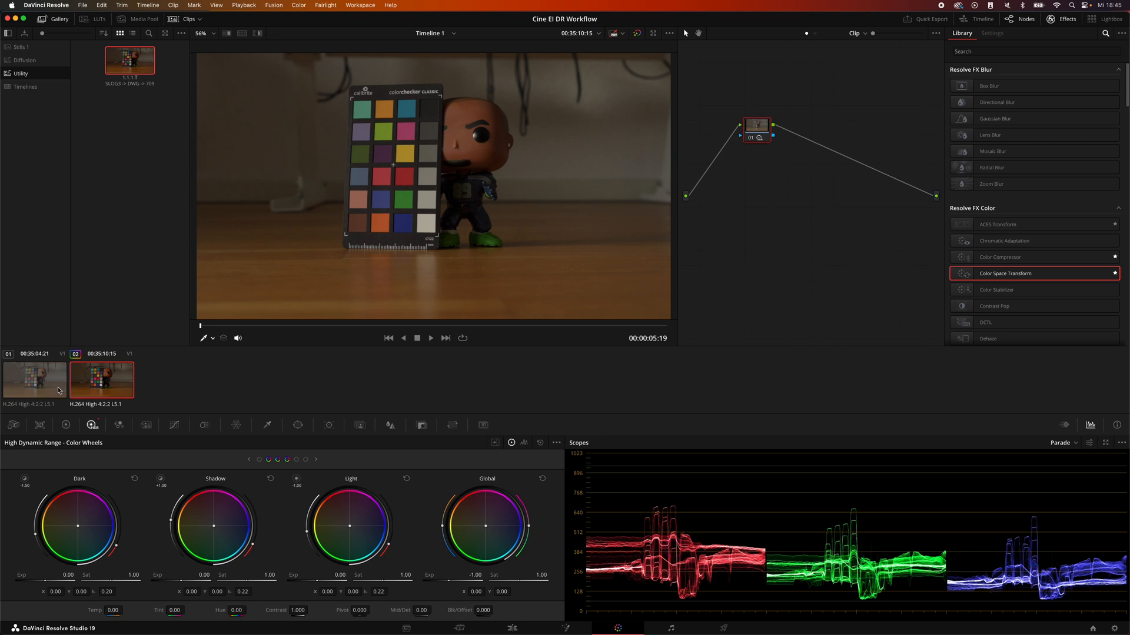
click(34, 380)
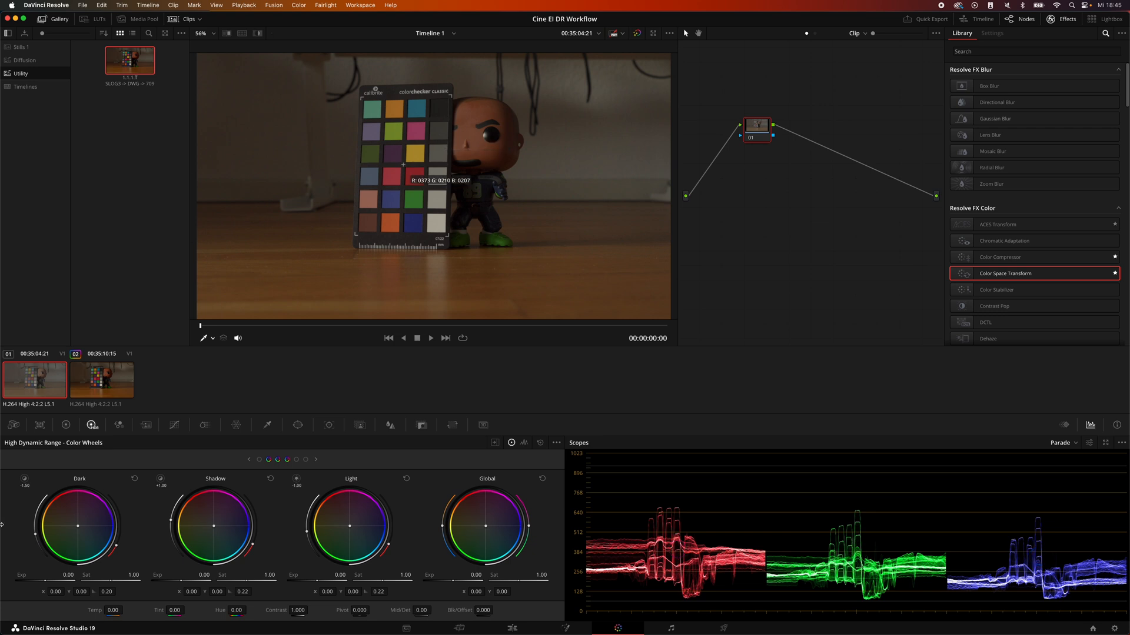
click(101, 380)
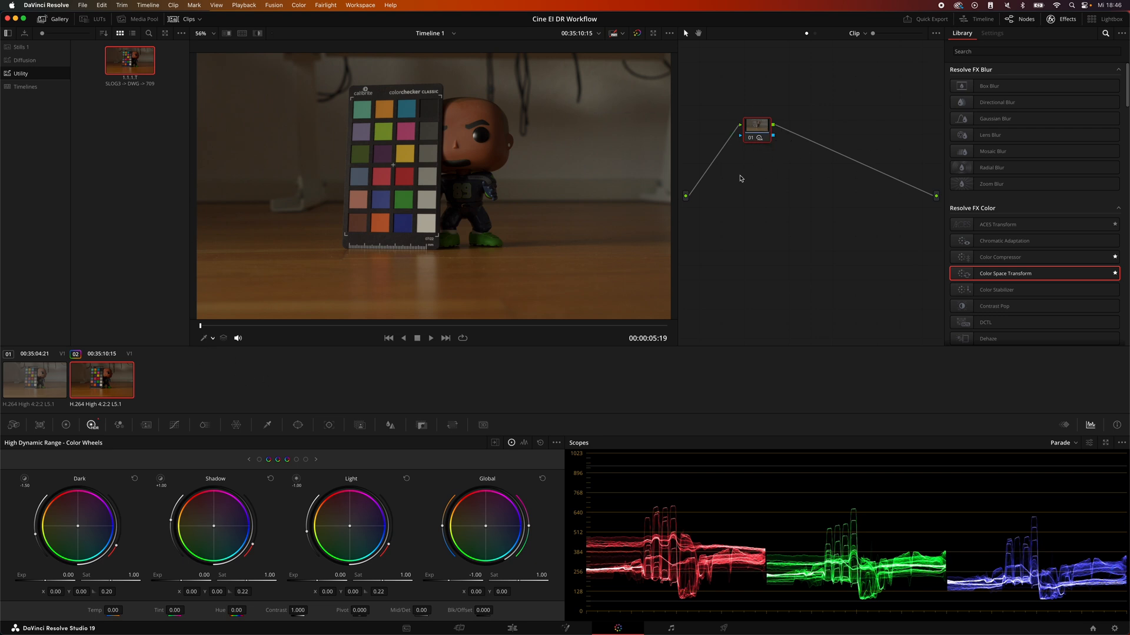
mouse_move(755, 150)
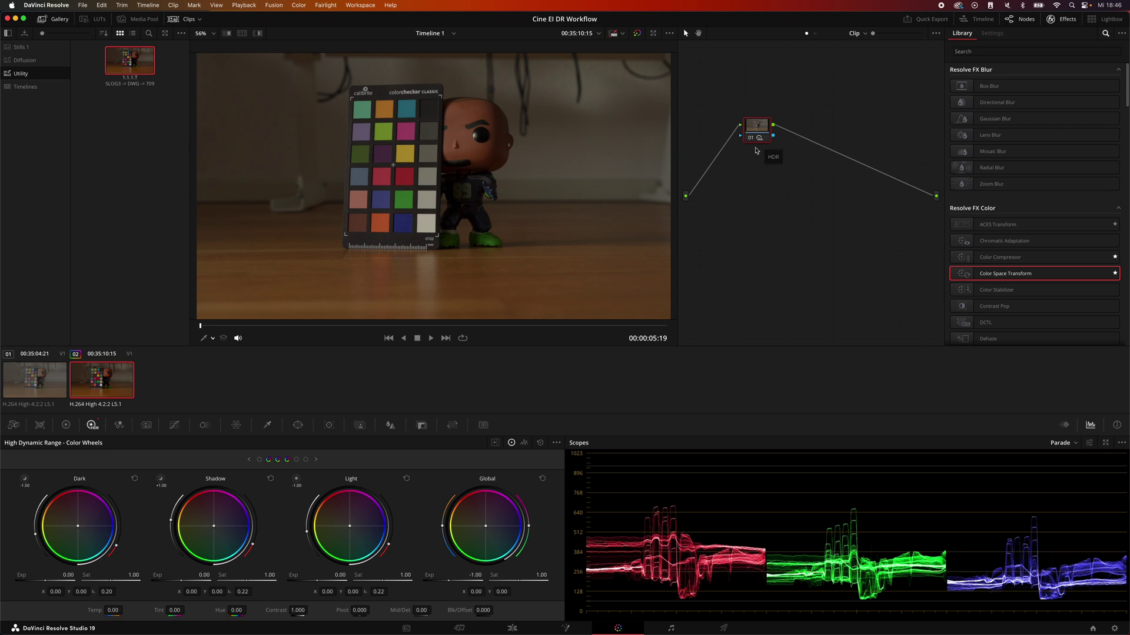
mouse_move(762, 148)
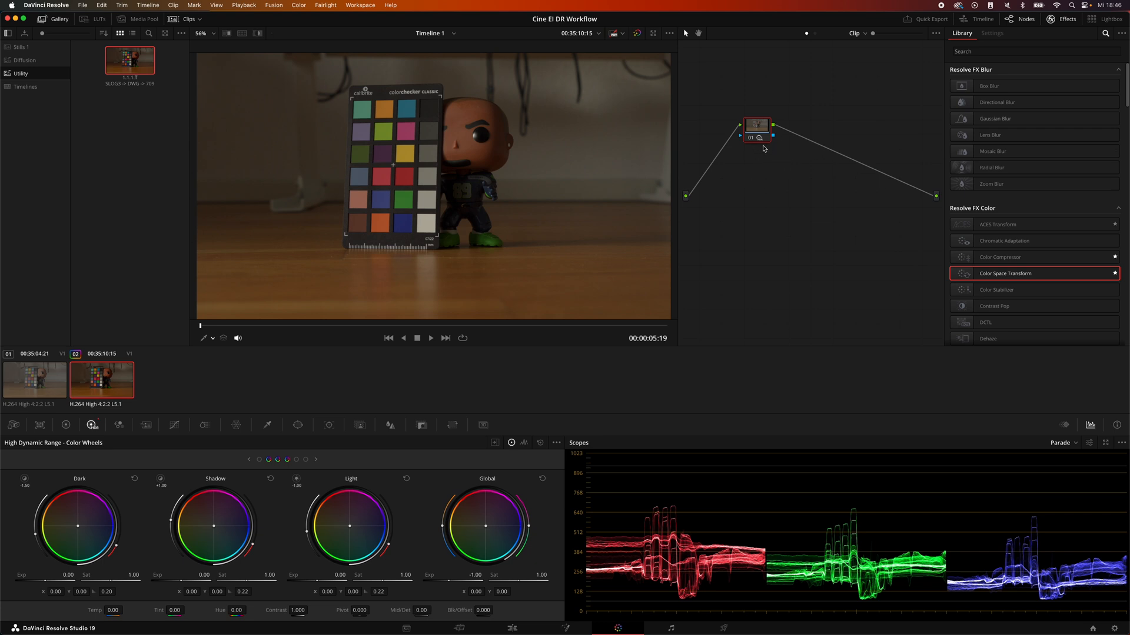
mouse_move(721, 118)
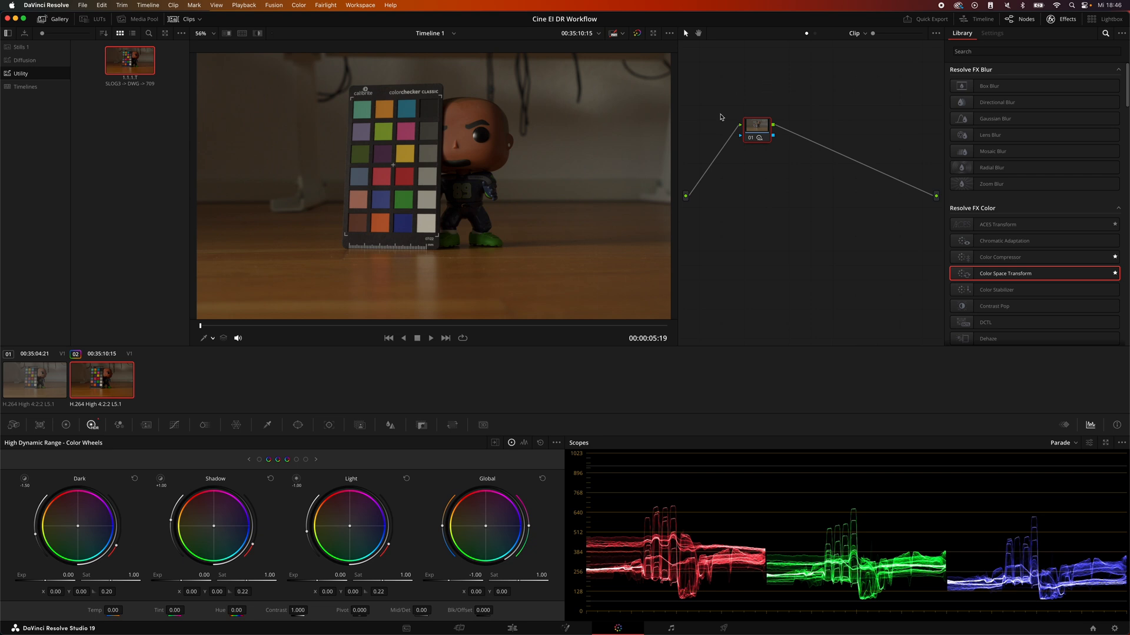
Reset all grades and nodes in the node editor, then show the first clip ungraded
click(991, 33)
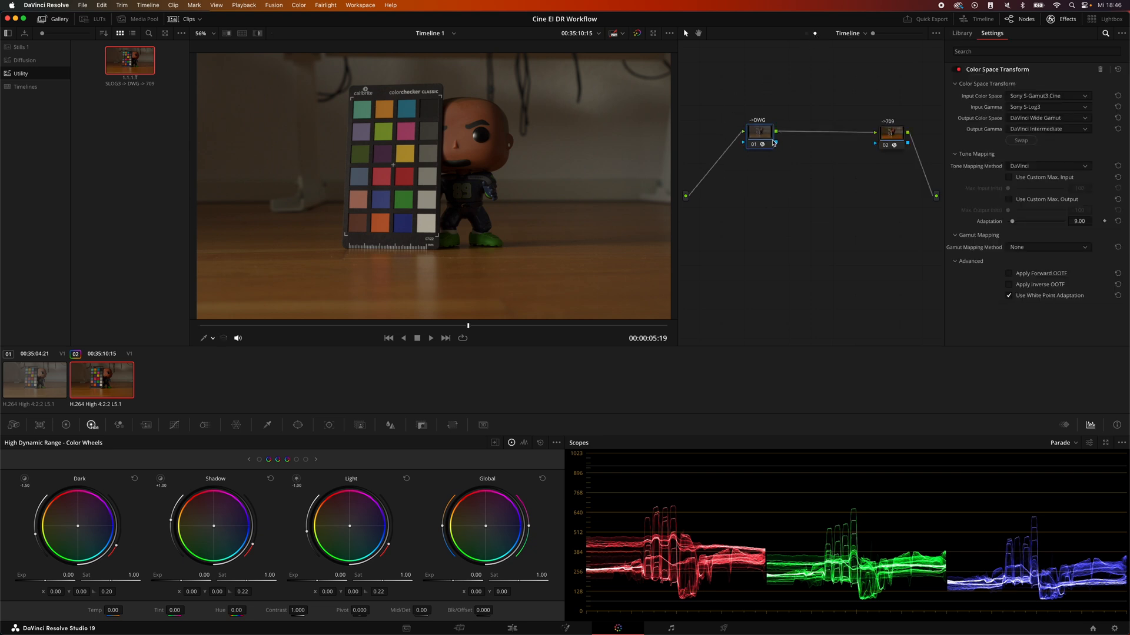
click(961, 33)
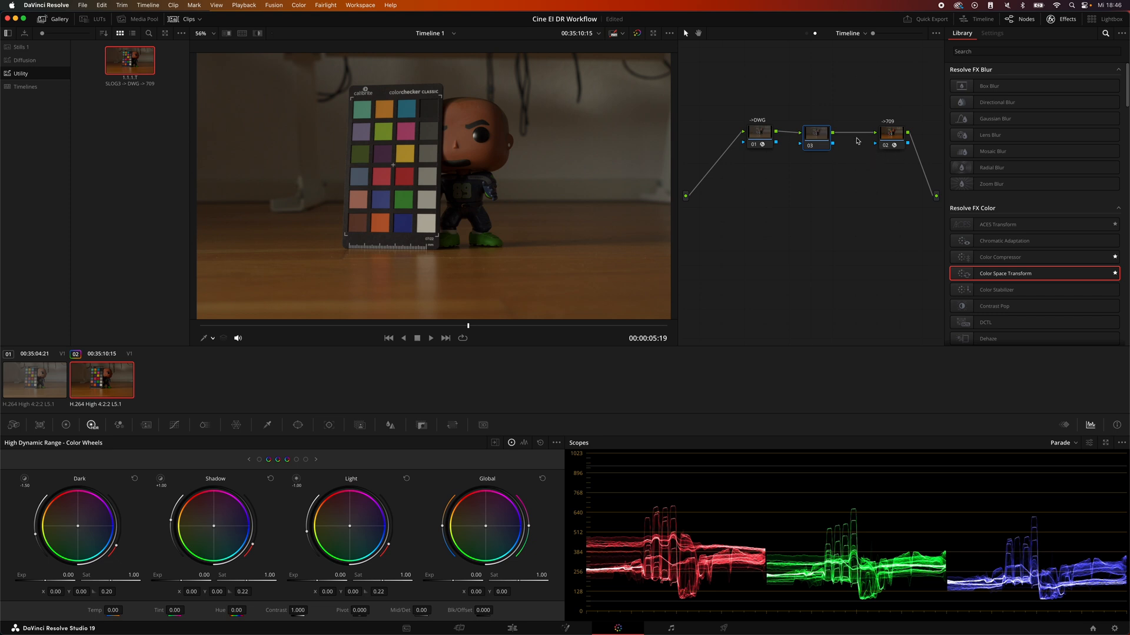
mouse_move(826, 168)
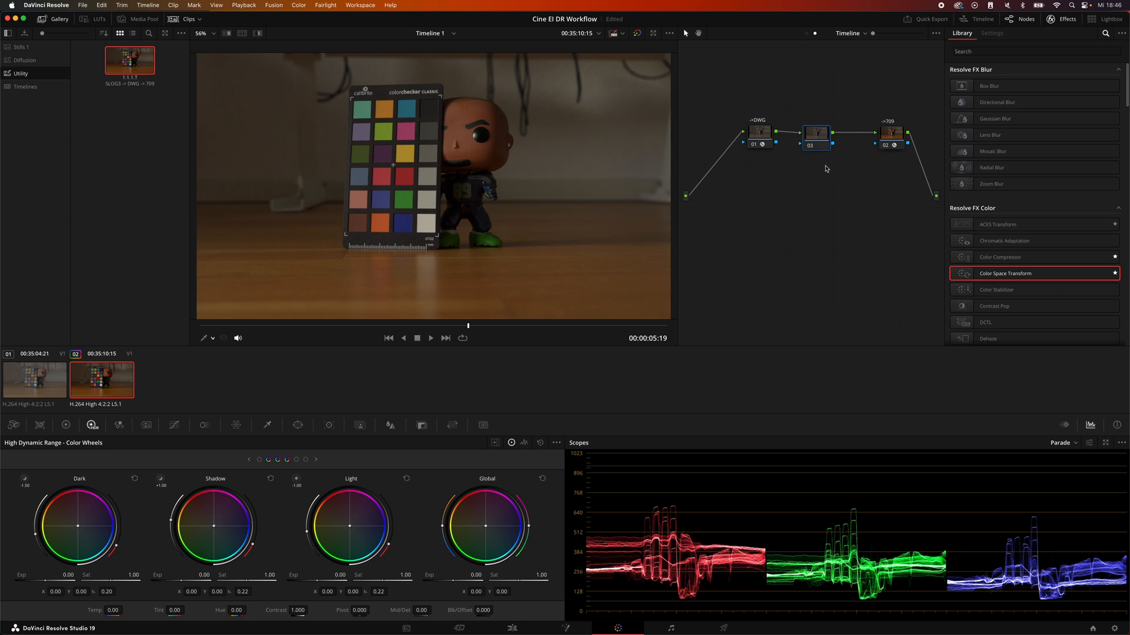
mouse_move(824, 169)
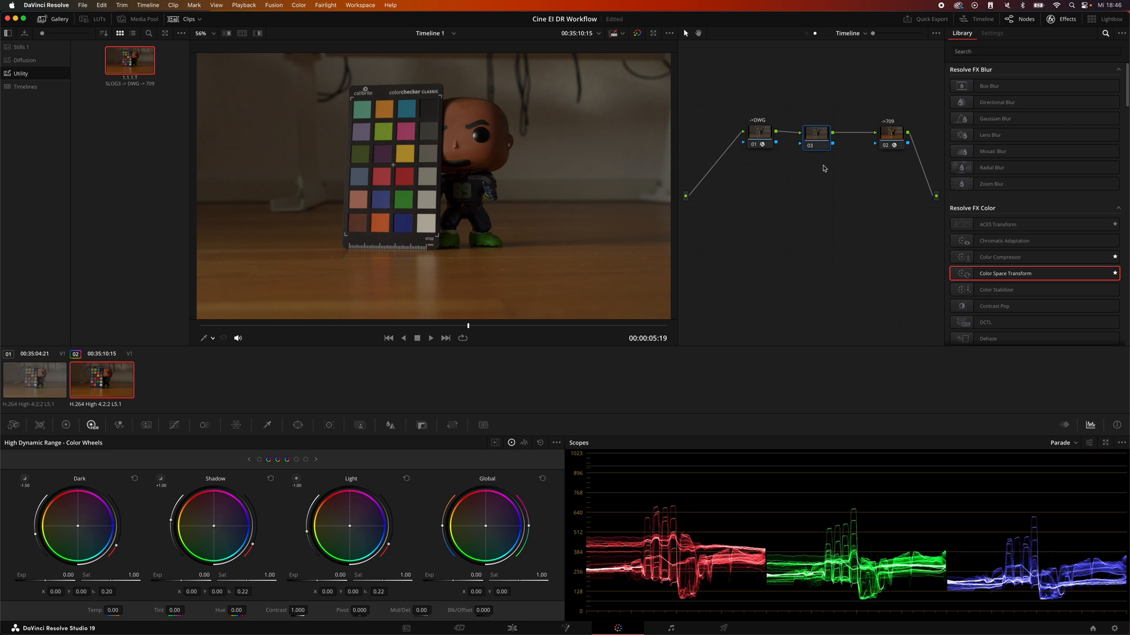
mouse_move(846, 40)
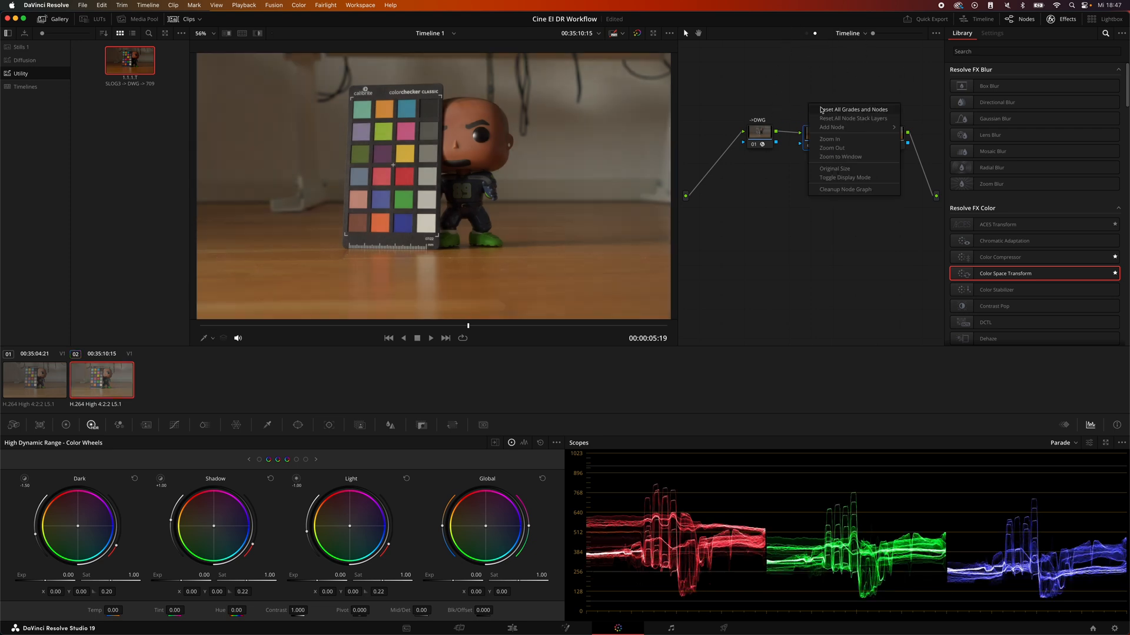
click(852, 109)
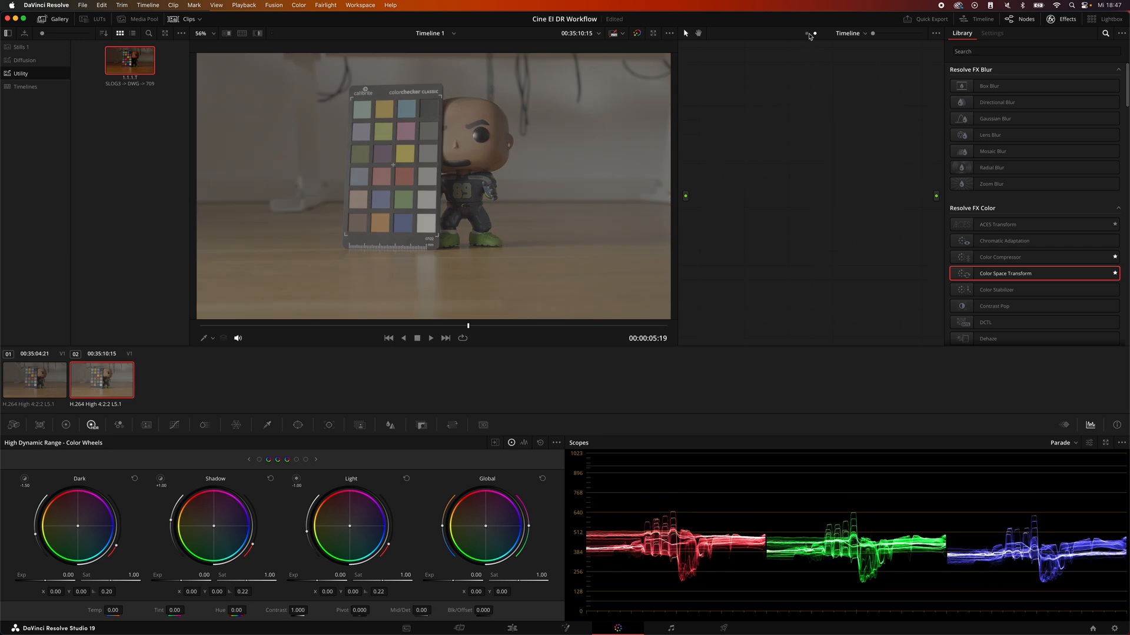
click(34, 380)
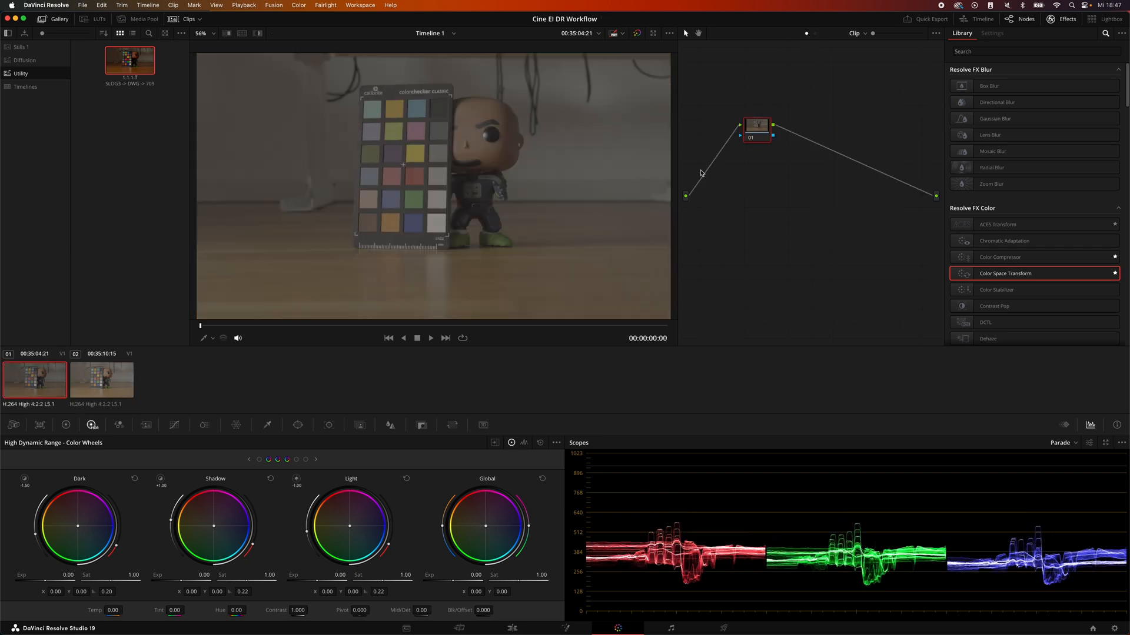
Review the first clip's node tree and return to the overexposed second clip
click(101, 380)
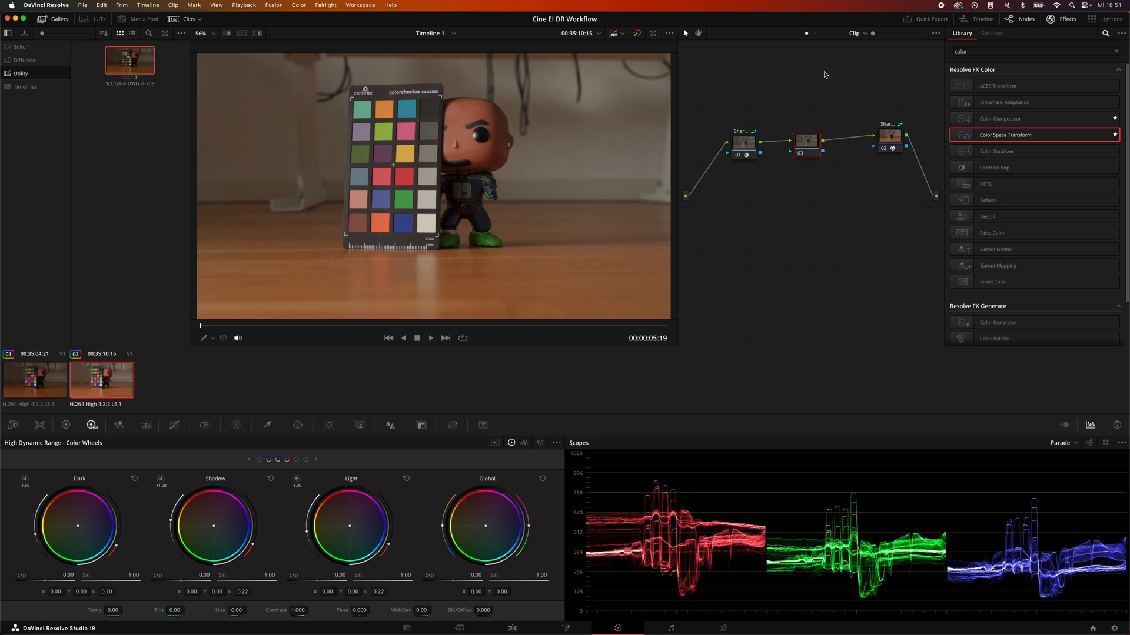
mouse_move(808, 21)
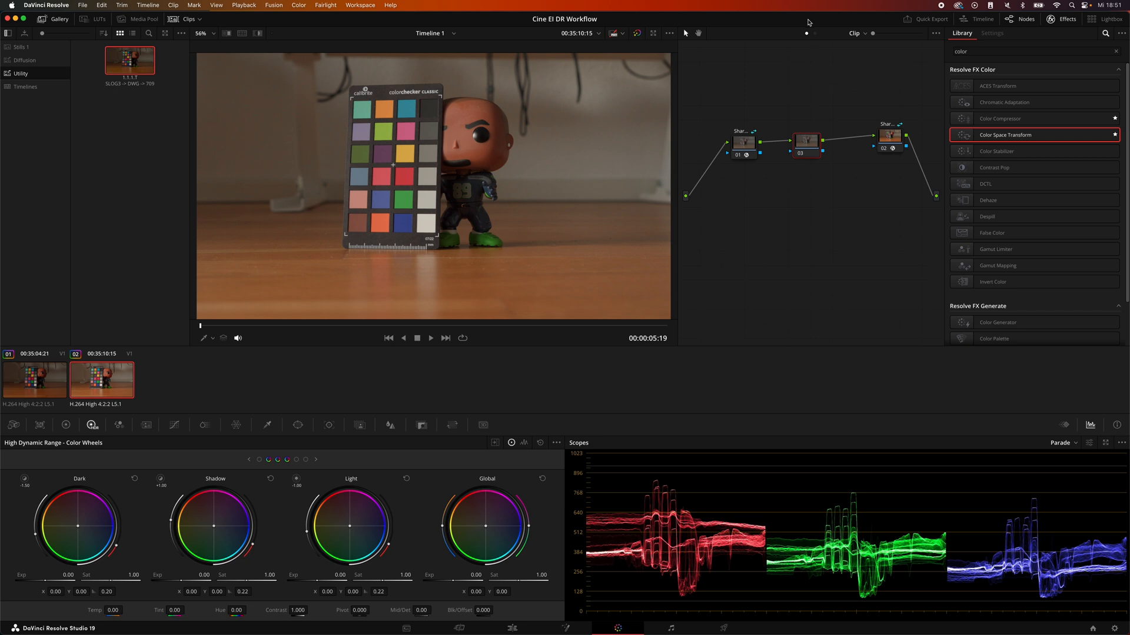
mouse_move(689, 149)
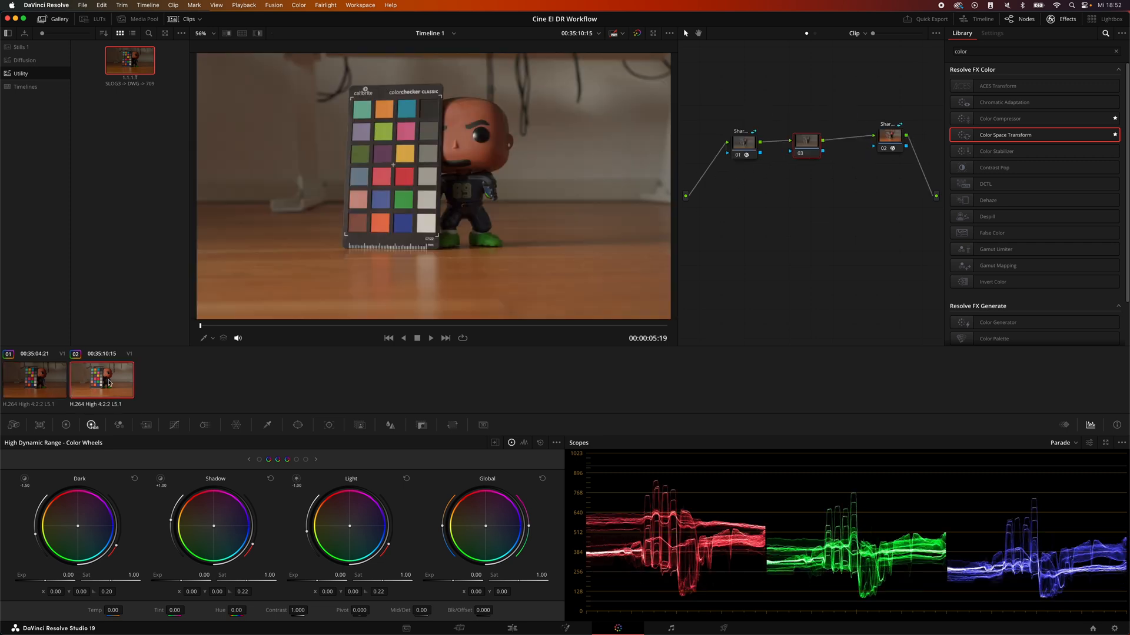
click(34, 380)
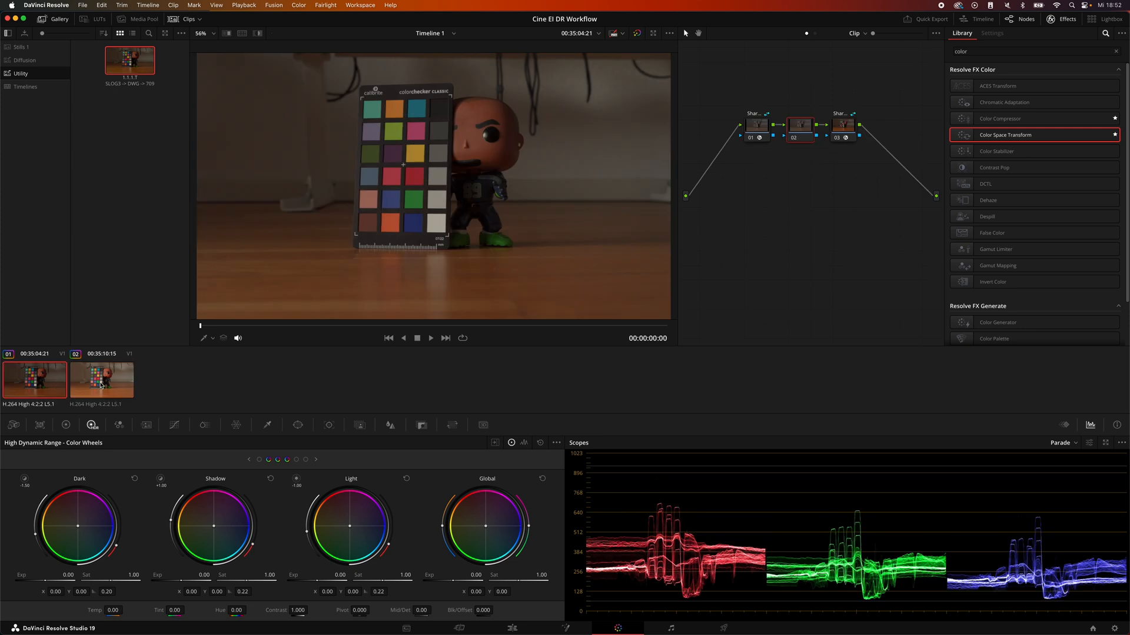
click(101, 380)
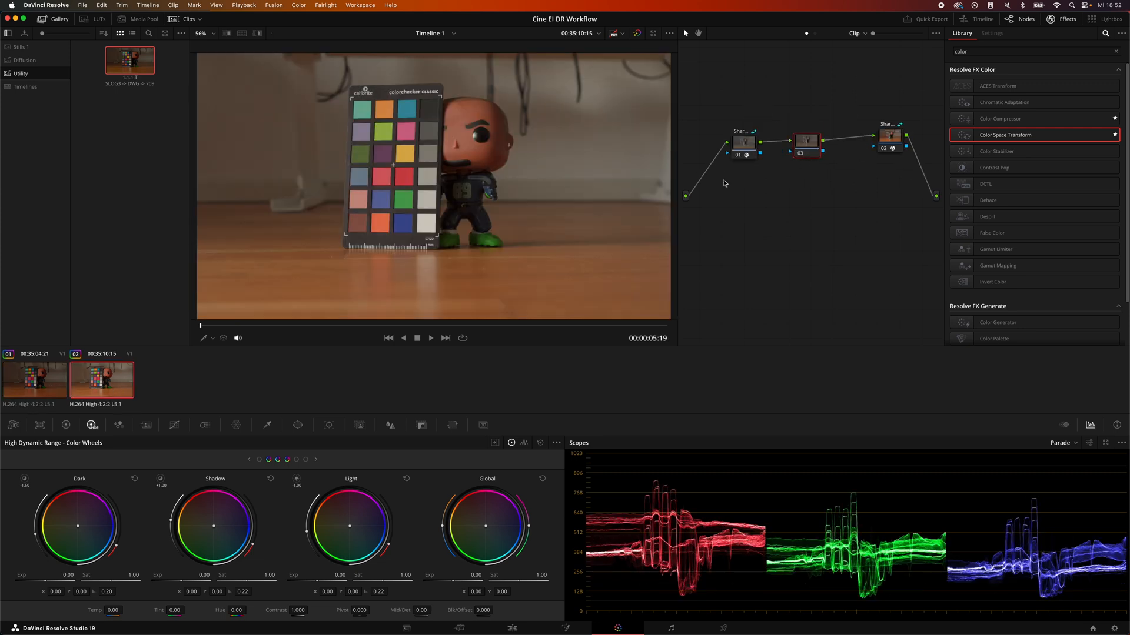
mouse_move(92, 430)
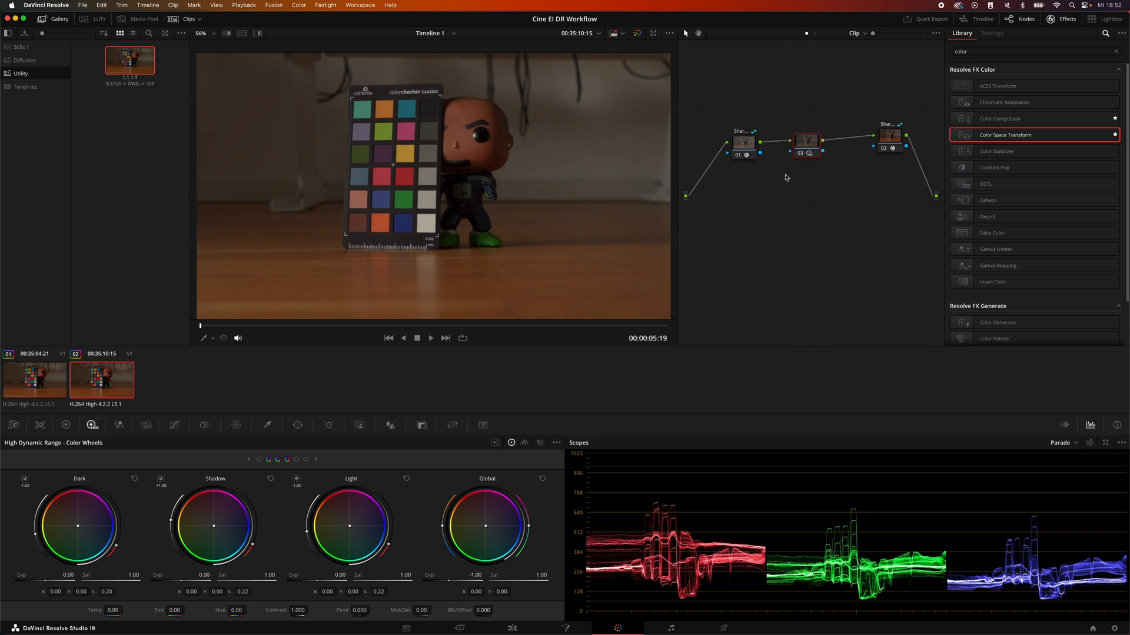
mouse_move(784, 178)
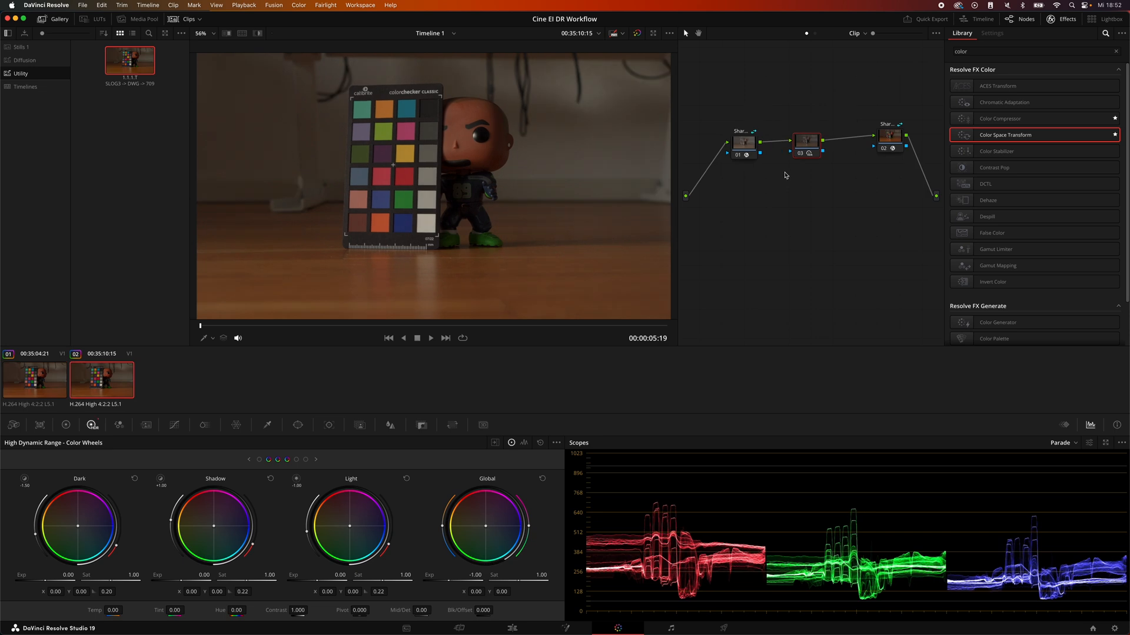
mouse_move(813, 146)
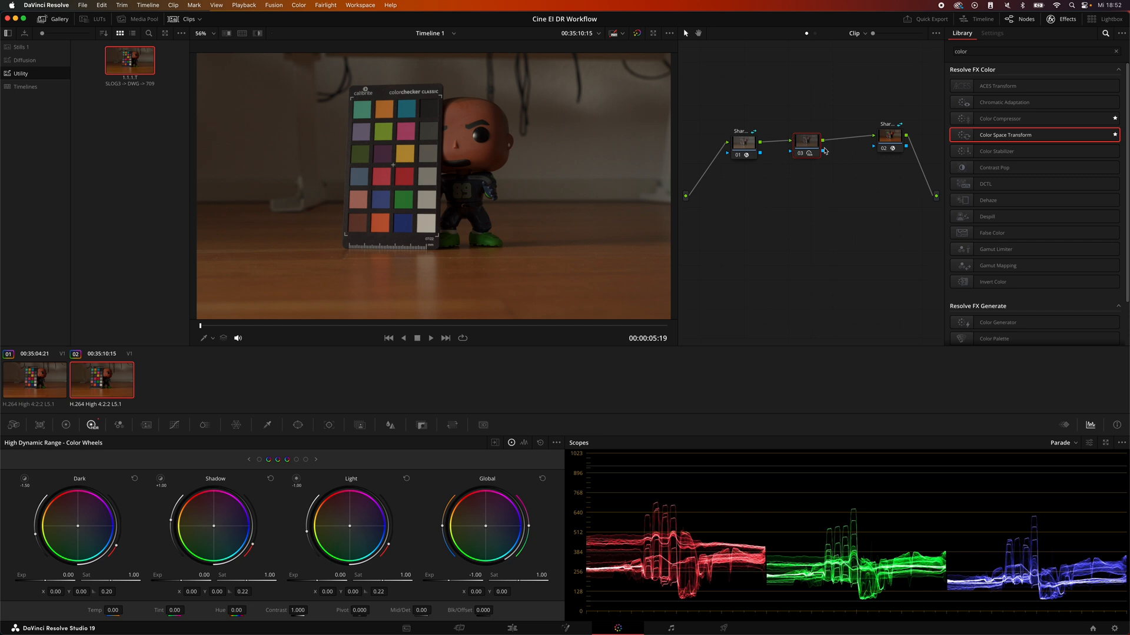
mouse_move(779, 161)
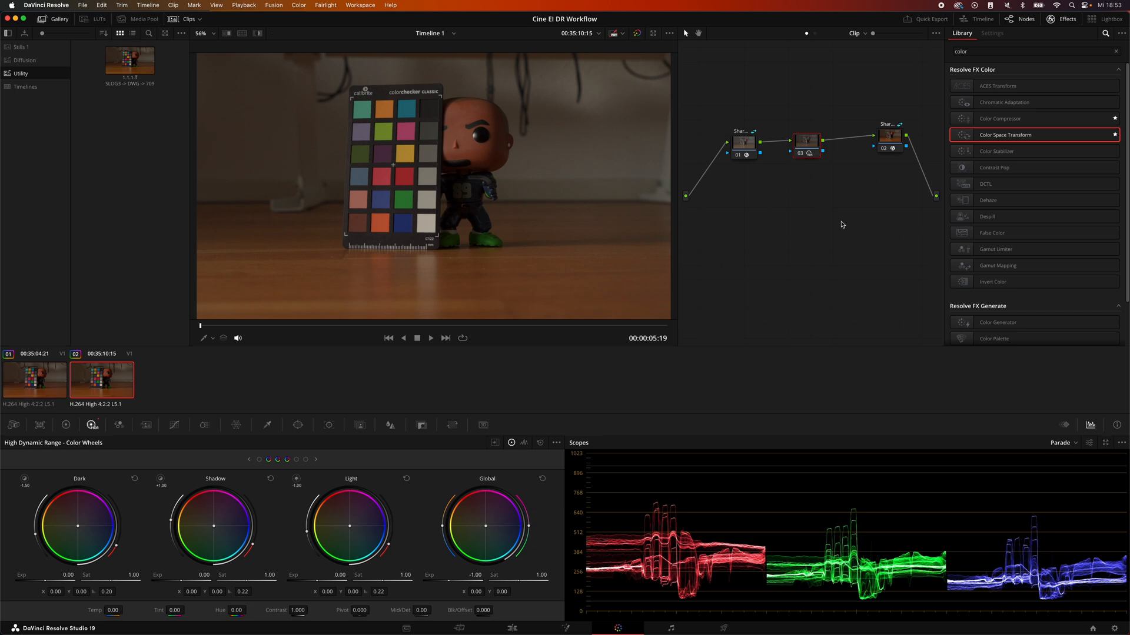
mouse_move(817, 200)
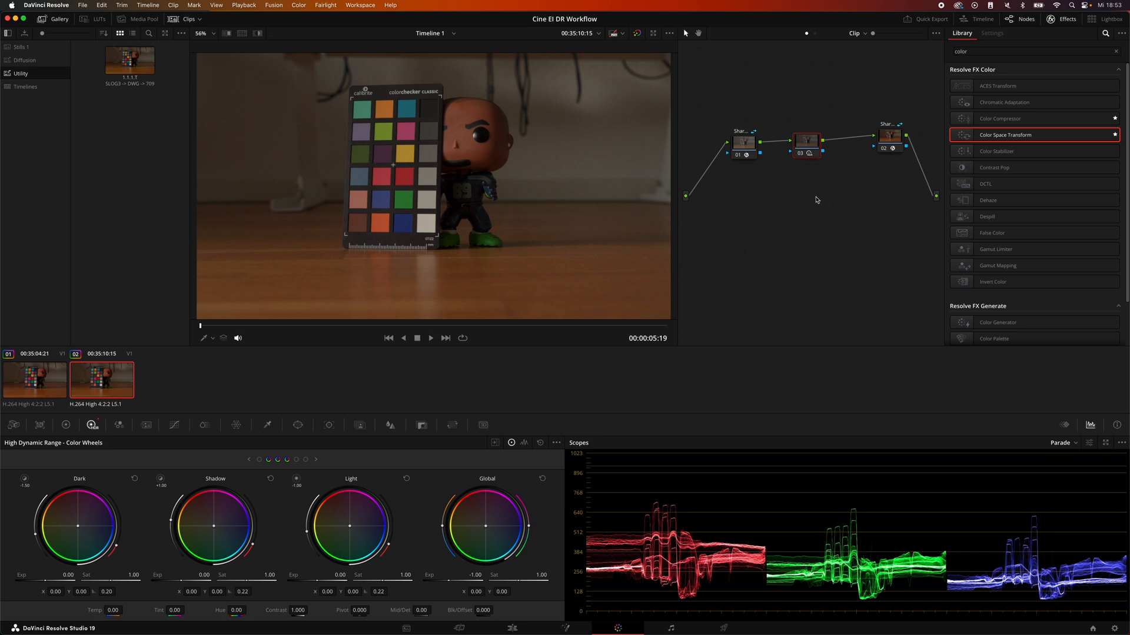
mouse_move(876, 186)
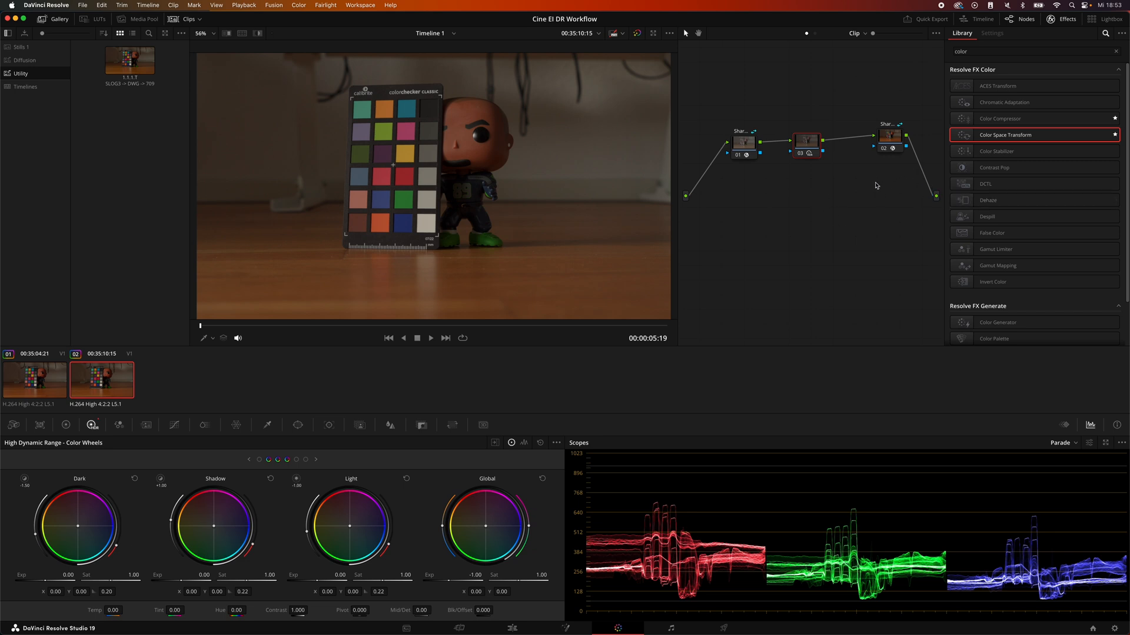
mouse_move(722, 99)
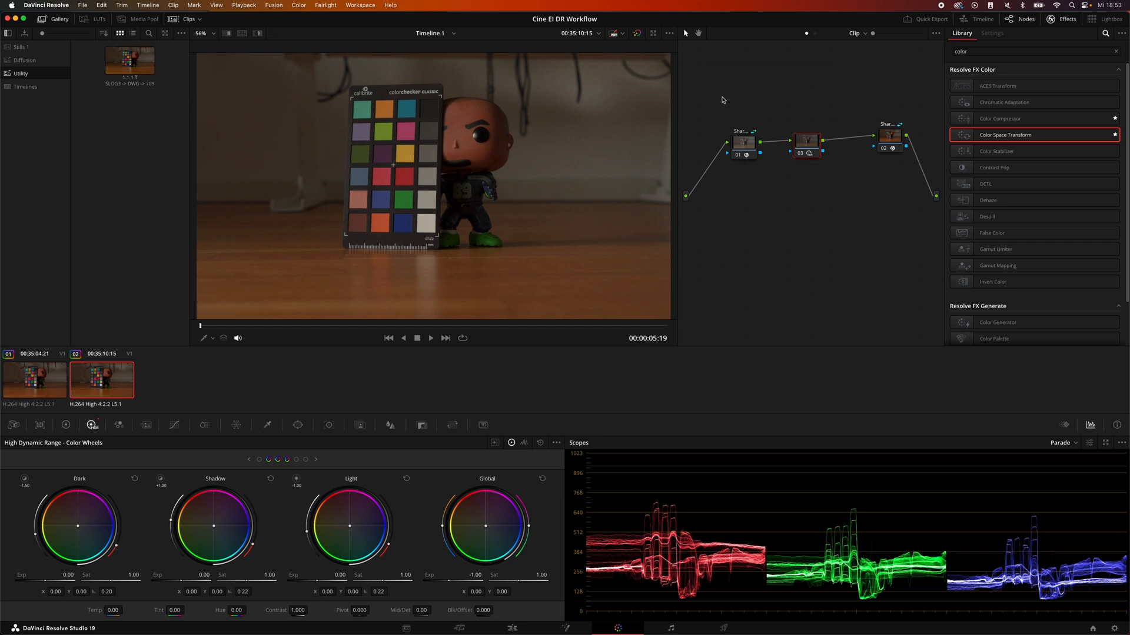
mouse_move(740, 110)
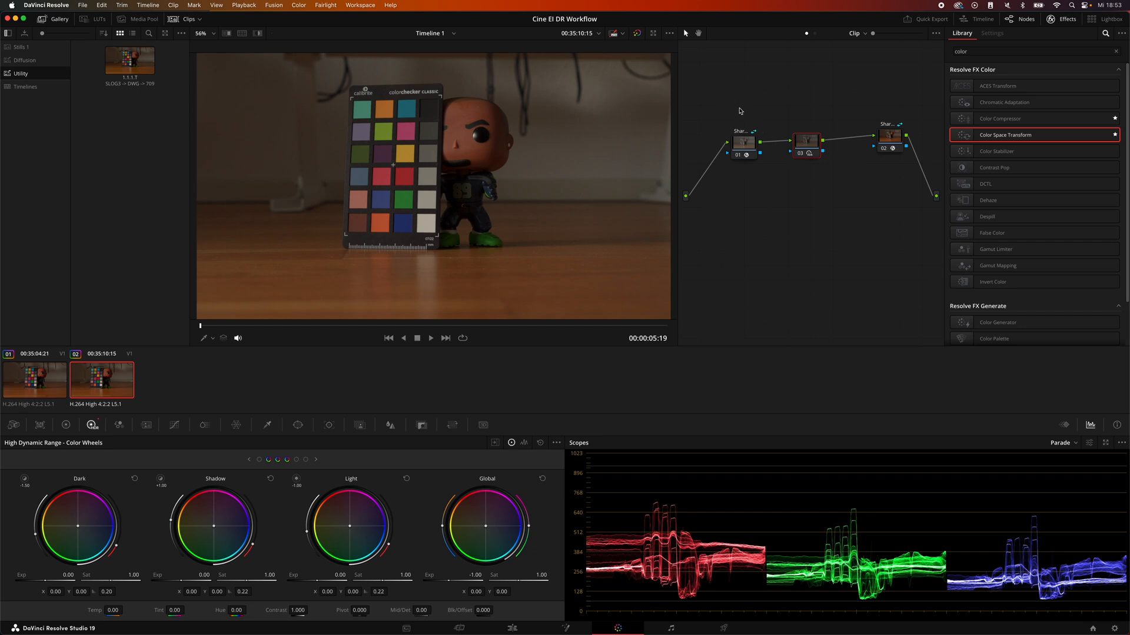
mouse_move(730, 99)
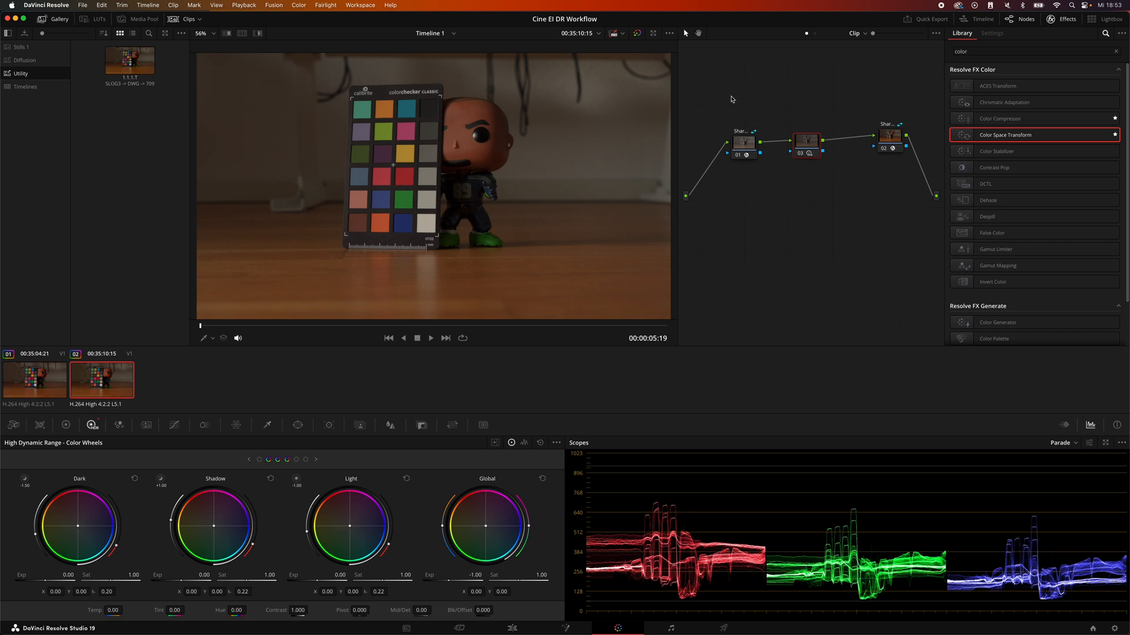
mouse_move(785, 180)
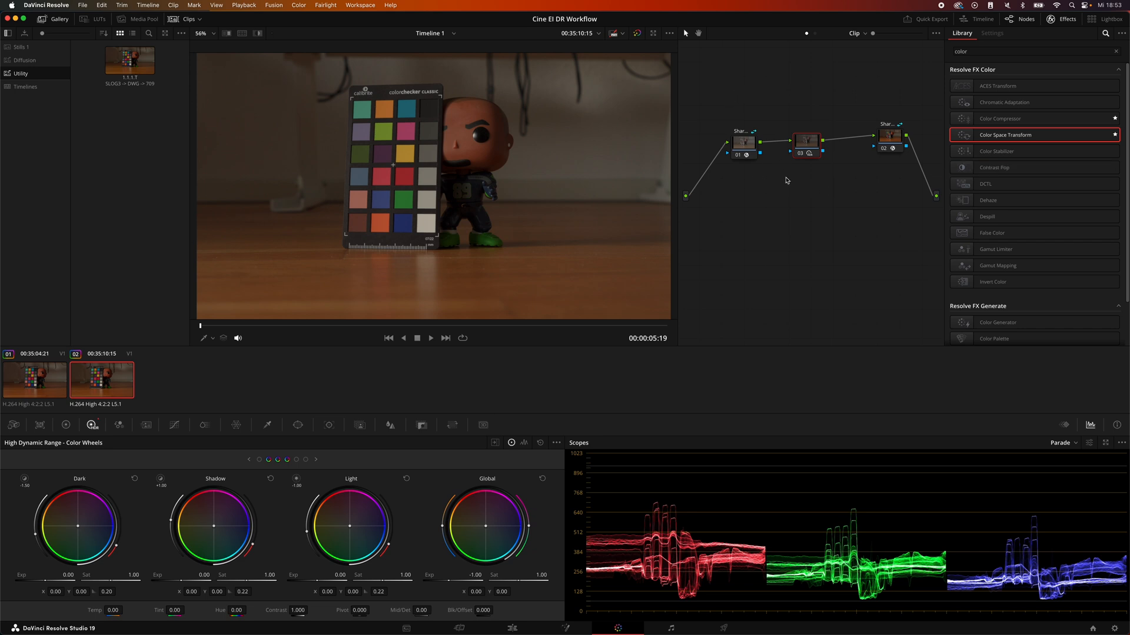
mouse_move(797, 181)
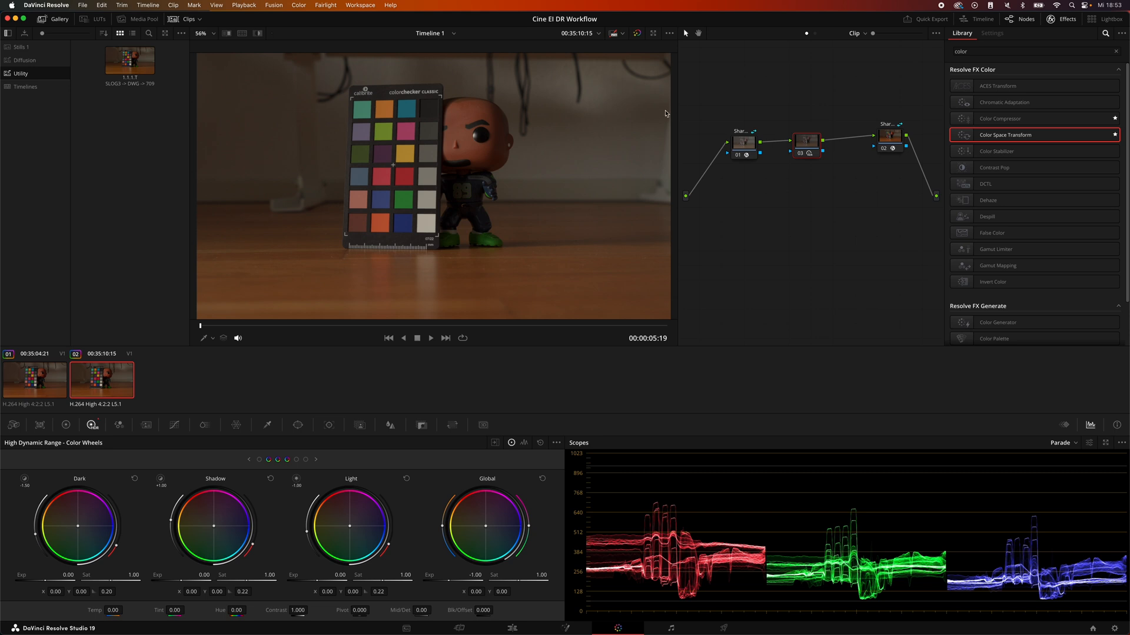
mouse_move(710, 114)
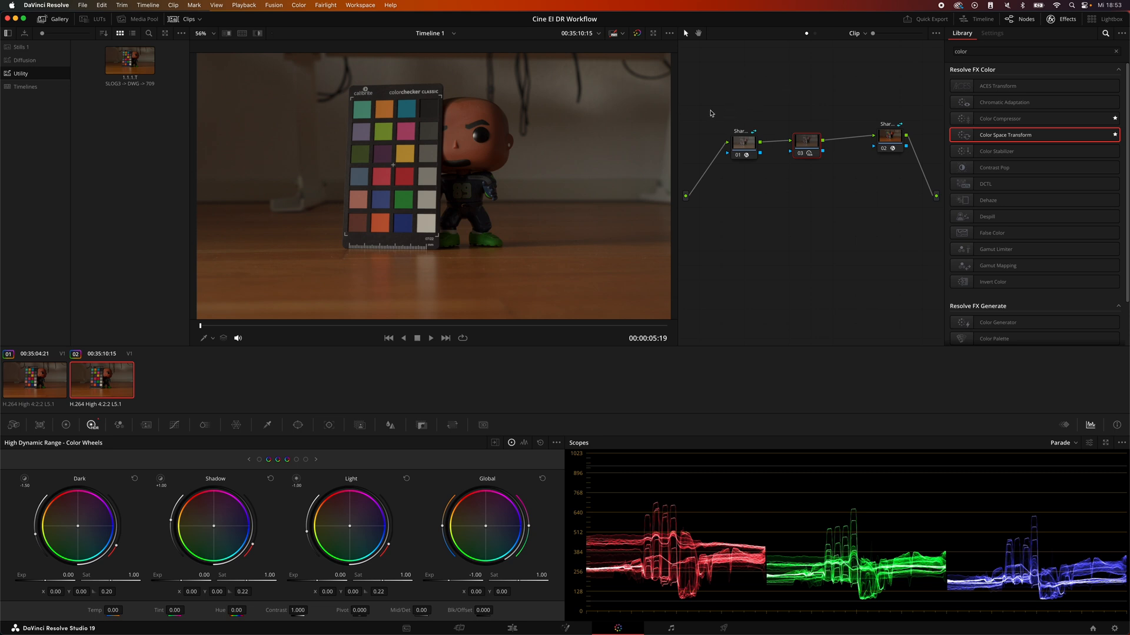
mouse_move(775, 108)
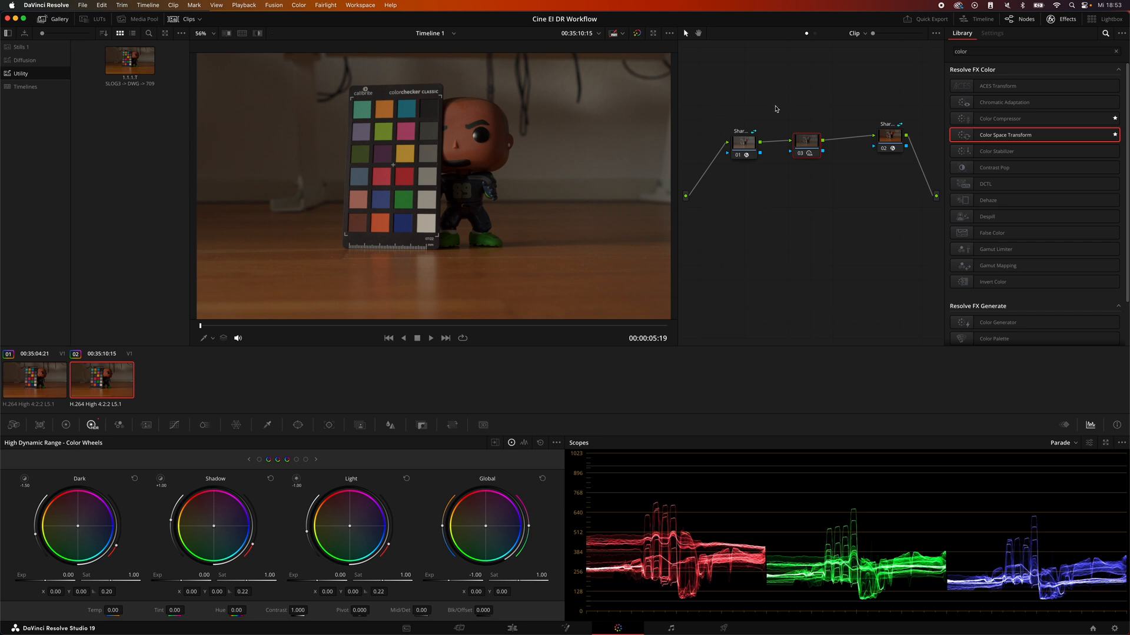
mouse_move(718, 109)
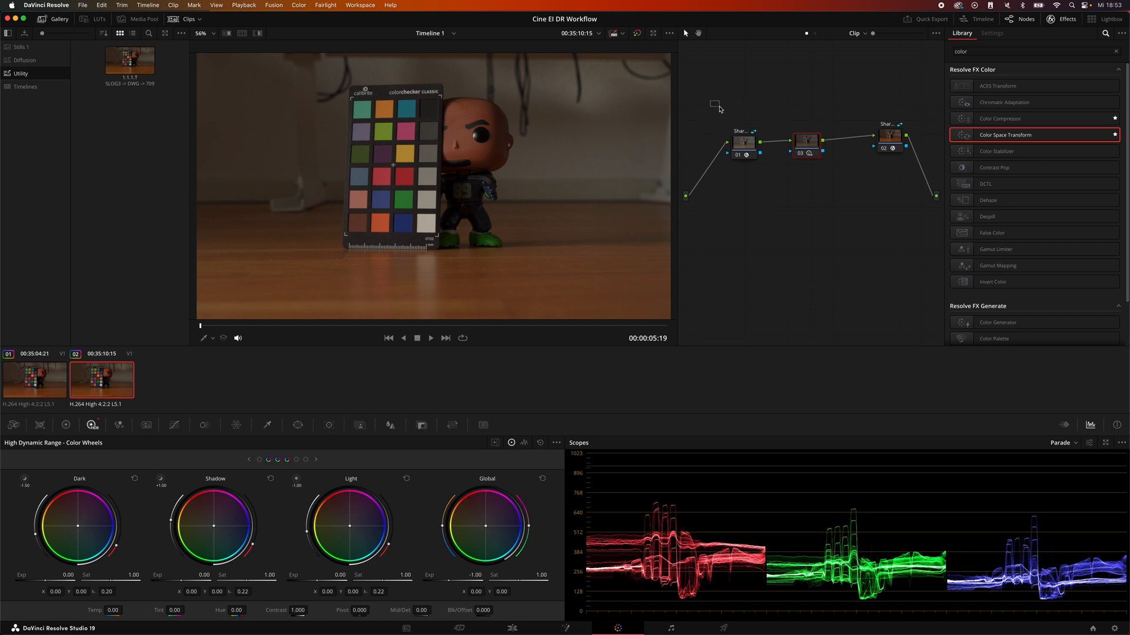
mouse_move(792, 188)
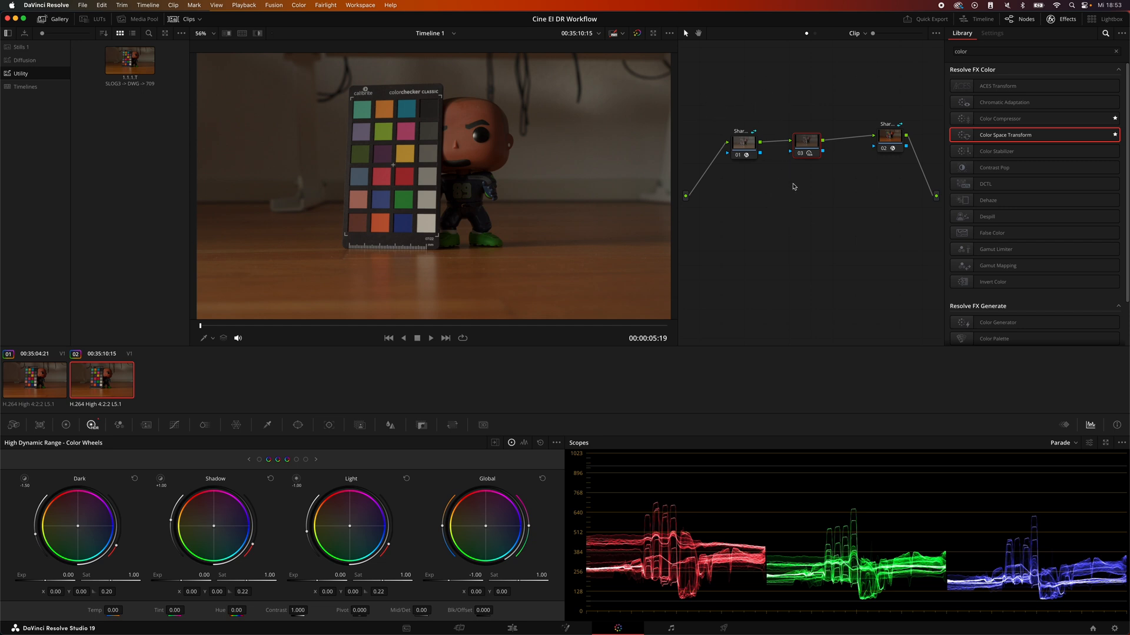
mouse_move(754, 228)
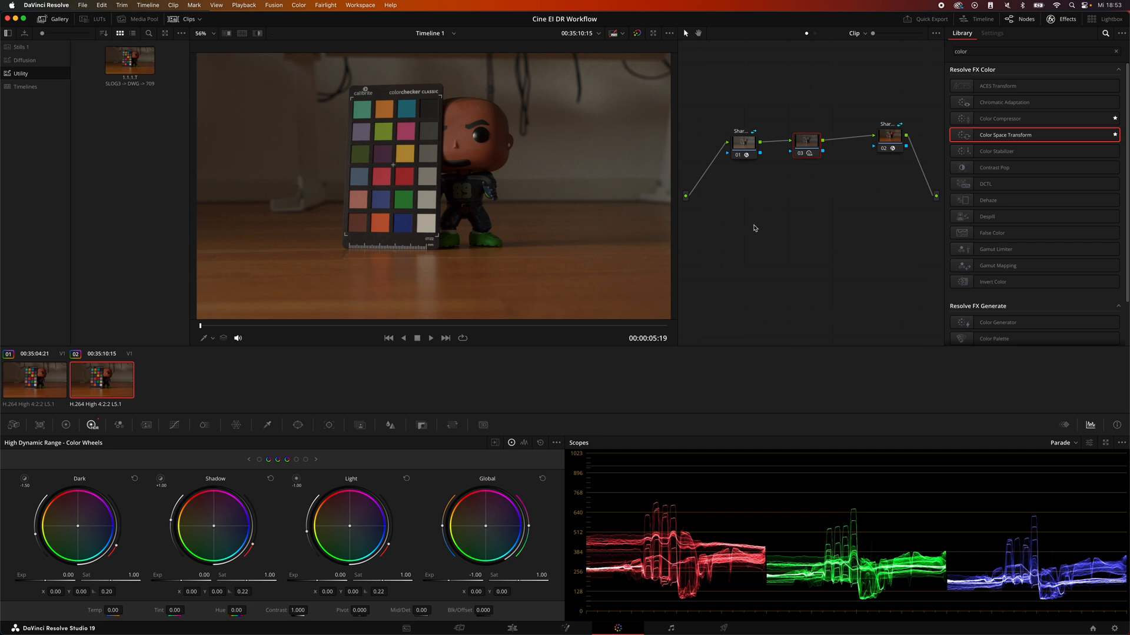